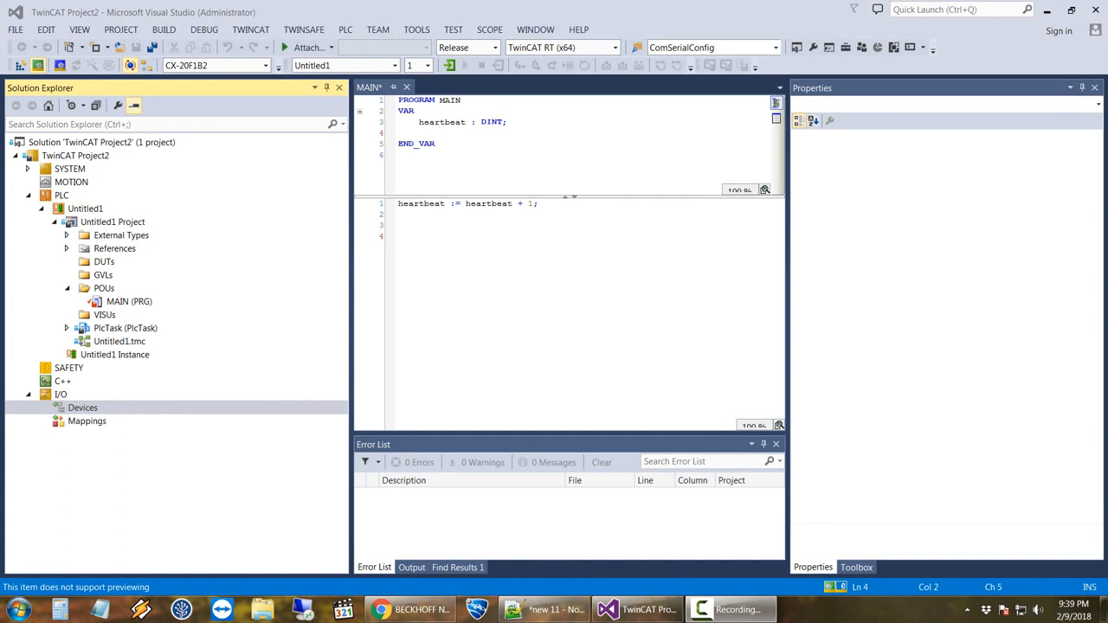
# - Start adding a new device under I/O Devices and browse the device categories
pyautogui.rightClick(83, 408)
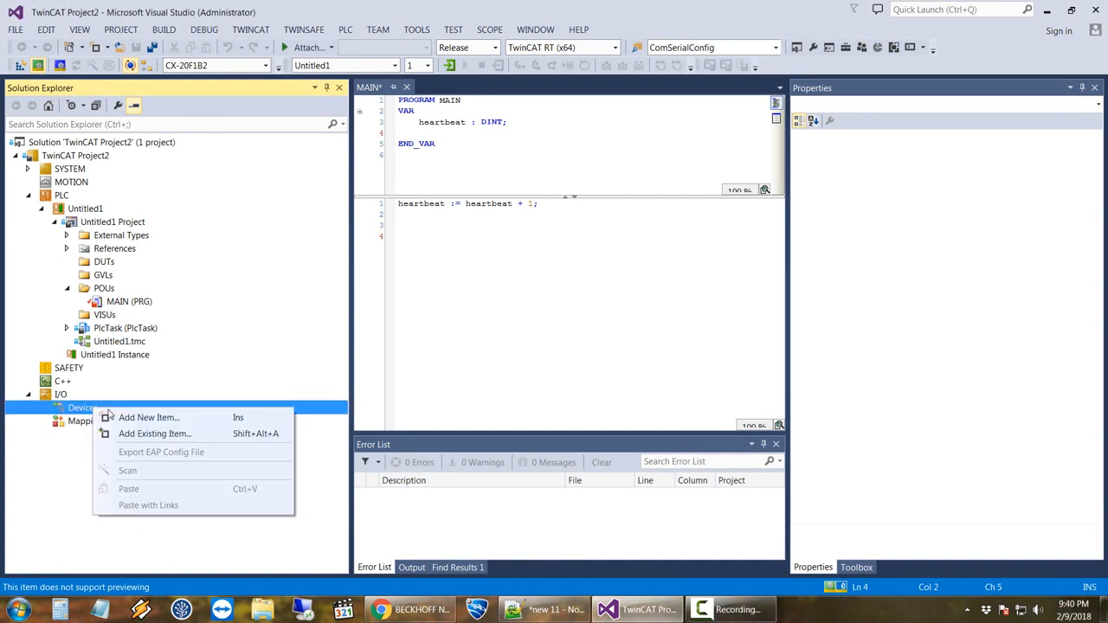
pyautogui.click(149, 417)
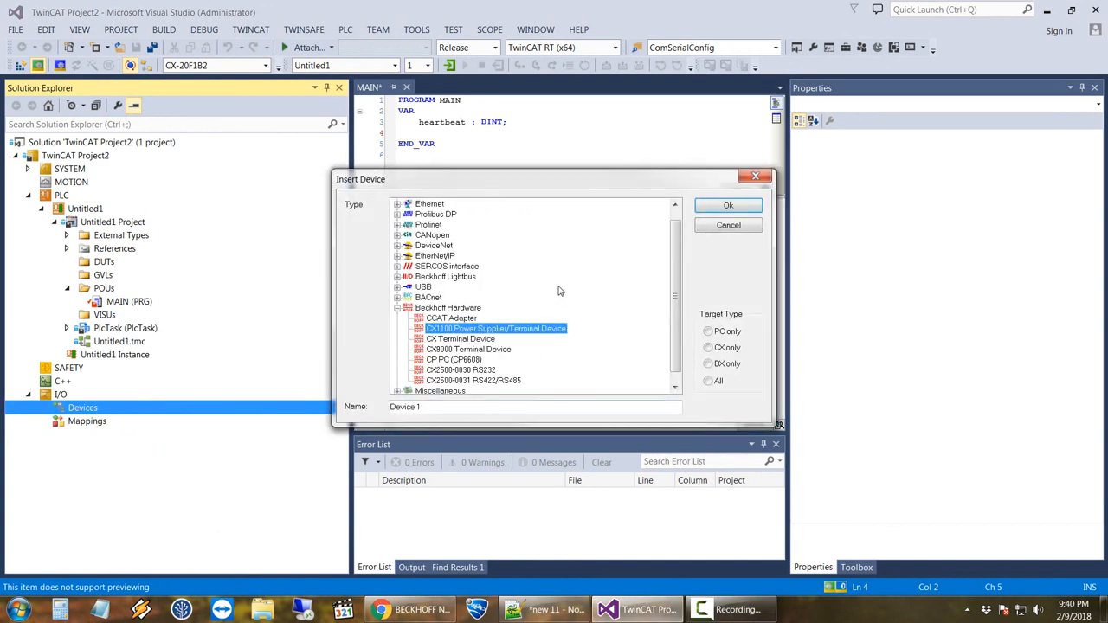
pyautogui.scroll(-3)
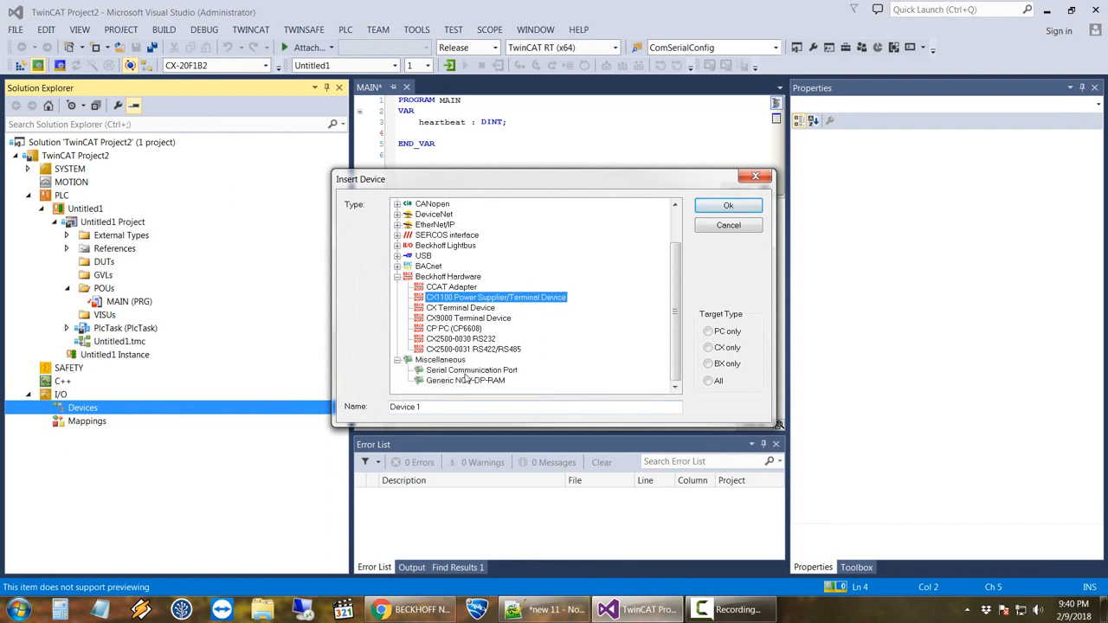
pyautogui.scroll(3)
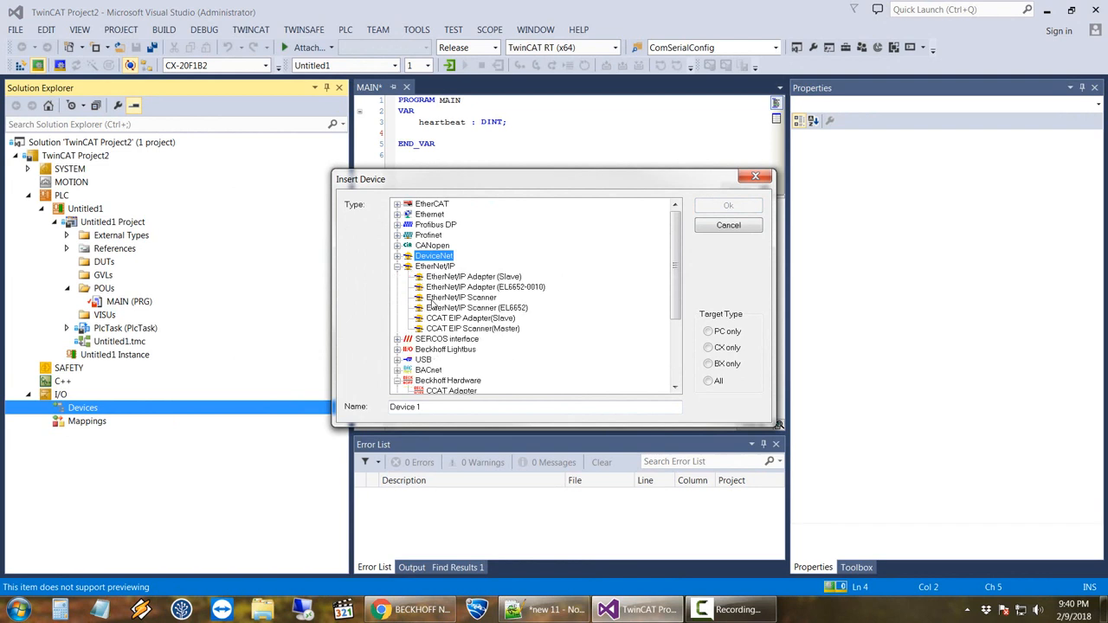
pyautogui.moveTo(436, 336)
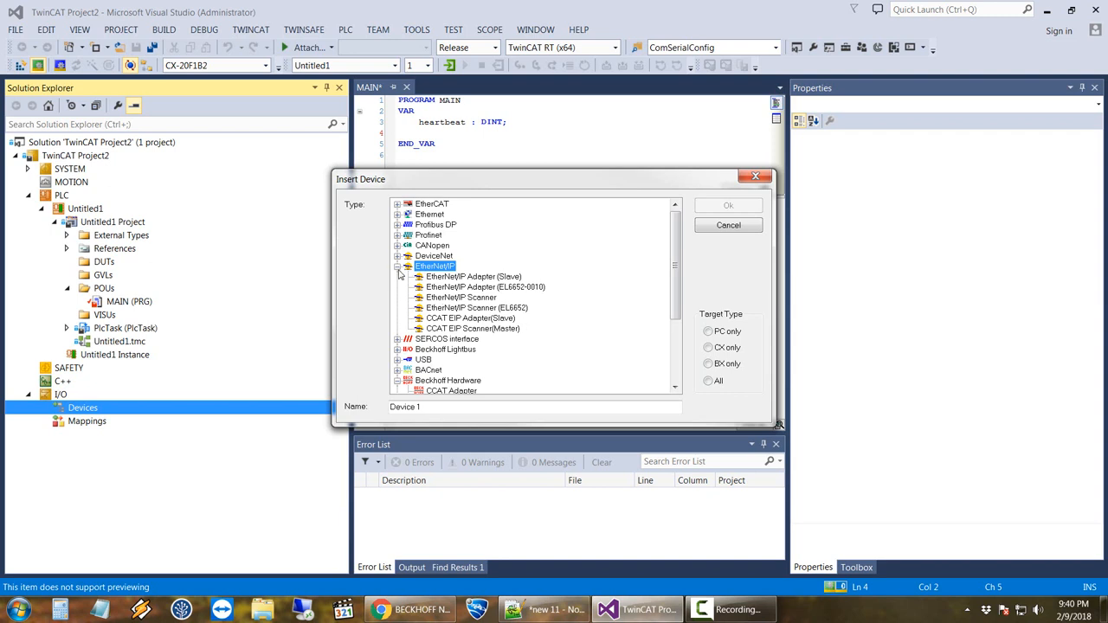
pyautogui.click(398, 267)
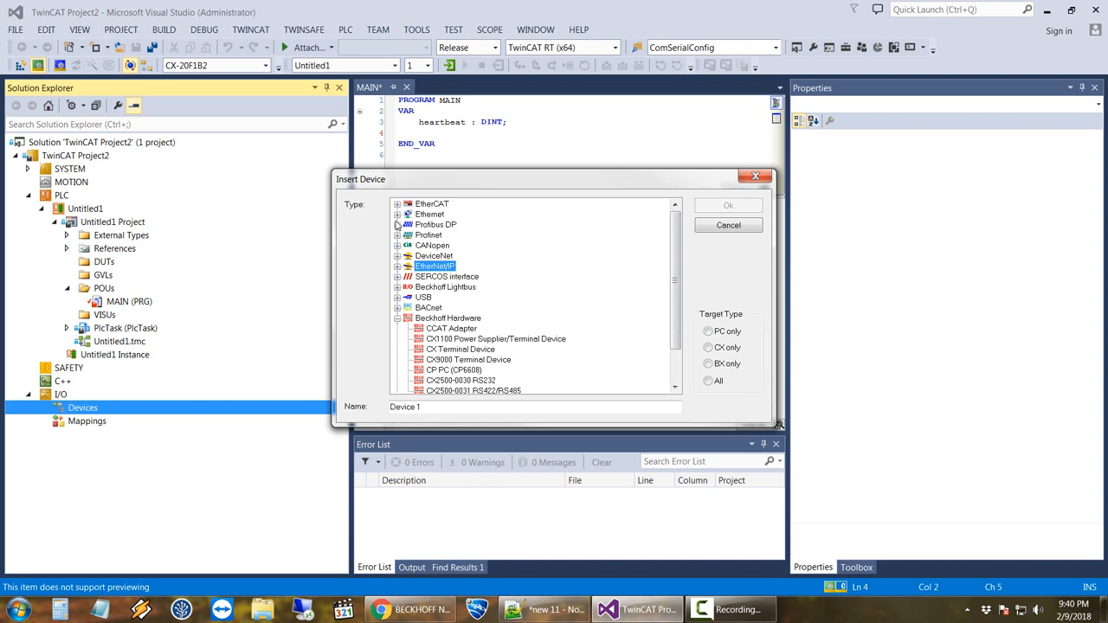
pyautogui.click(398, 214)
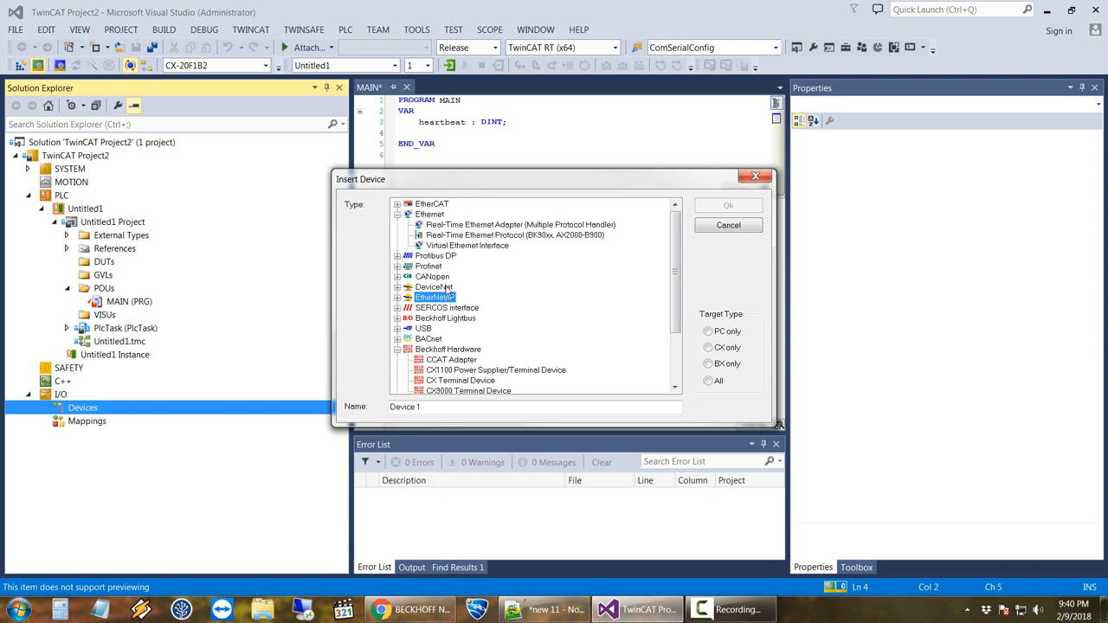
pyautogui.moveTo(535, 320)
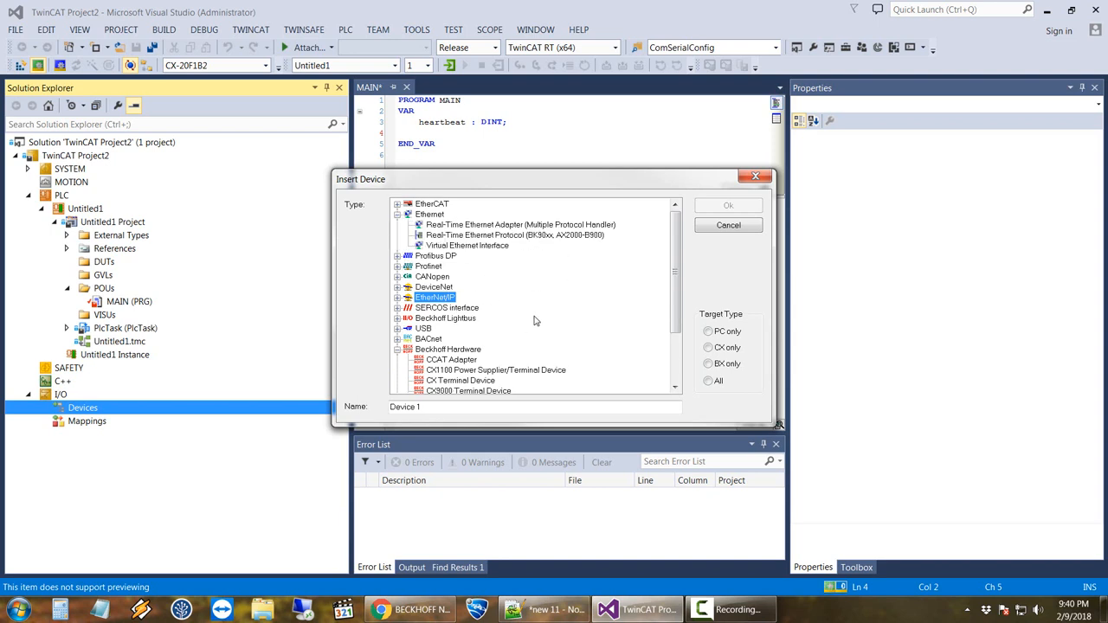
pyautogui.click(399, 214)
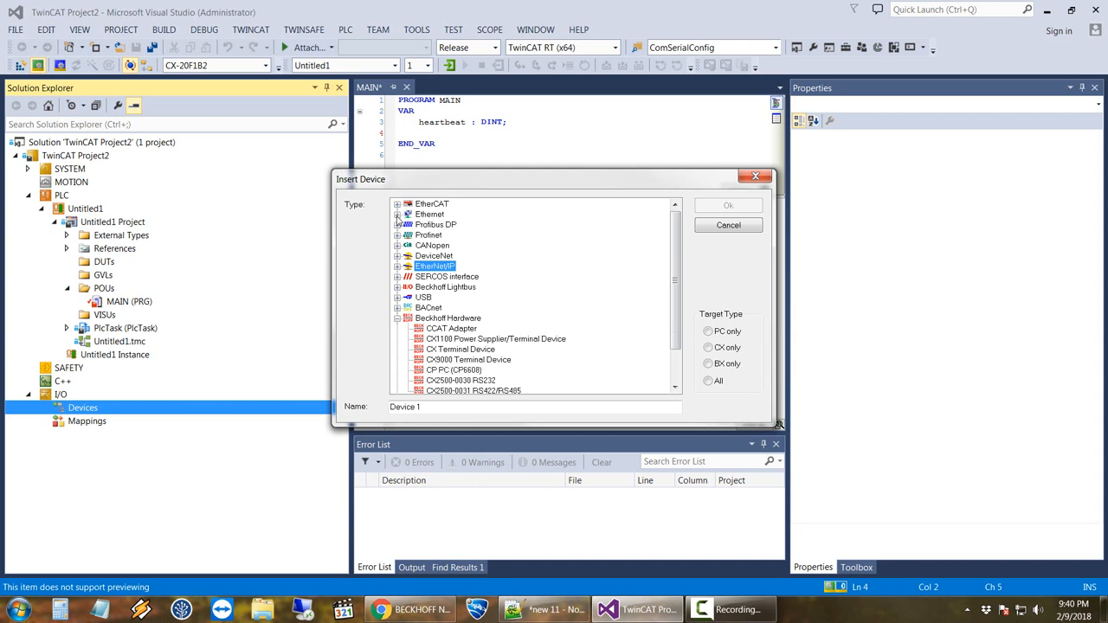
# - Insert an EtherCAT Master as Device 1 from the EtherCAT category
pyautogui.click(398, 204)
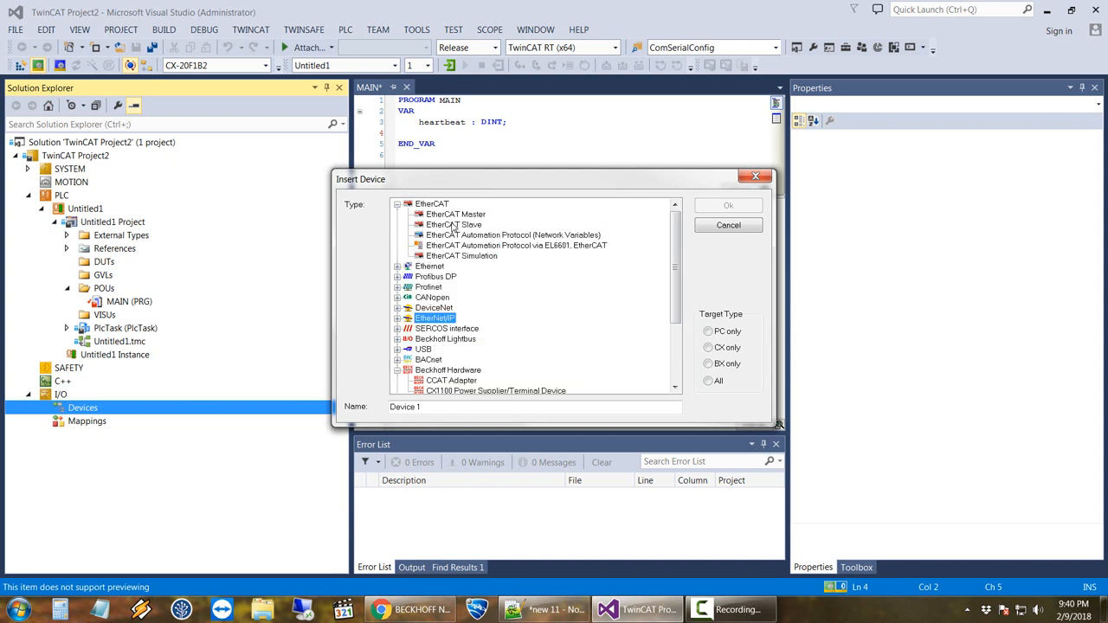
pyautogui.click(456, 214)
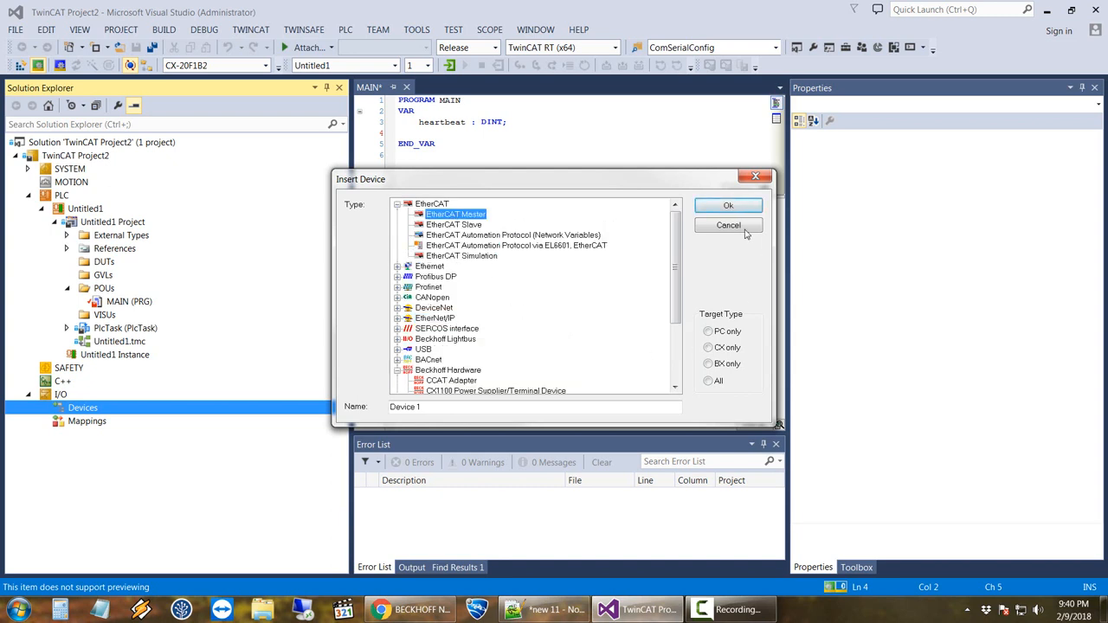
pyautogui.click(727, 204)
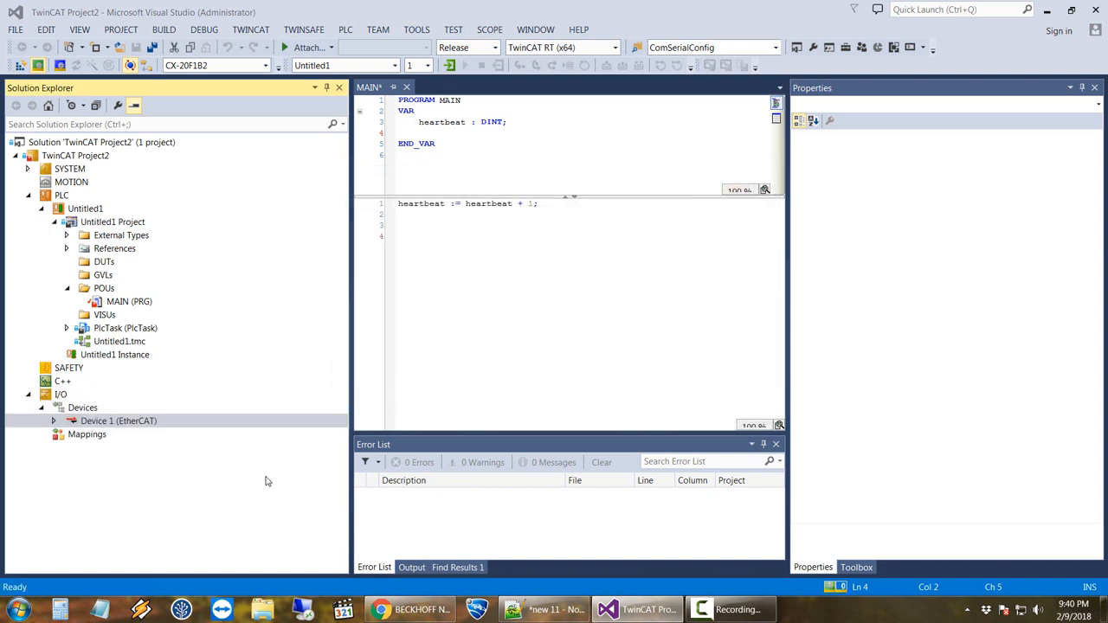
# - Show Device 1 (EtherCAT)'s network adapter settings, still unassigned
pyautogui.doubleClick(118, 420)
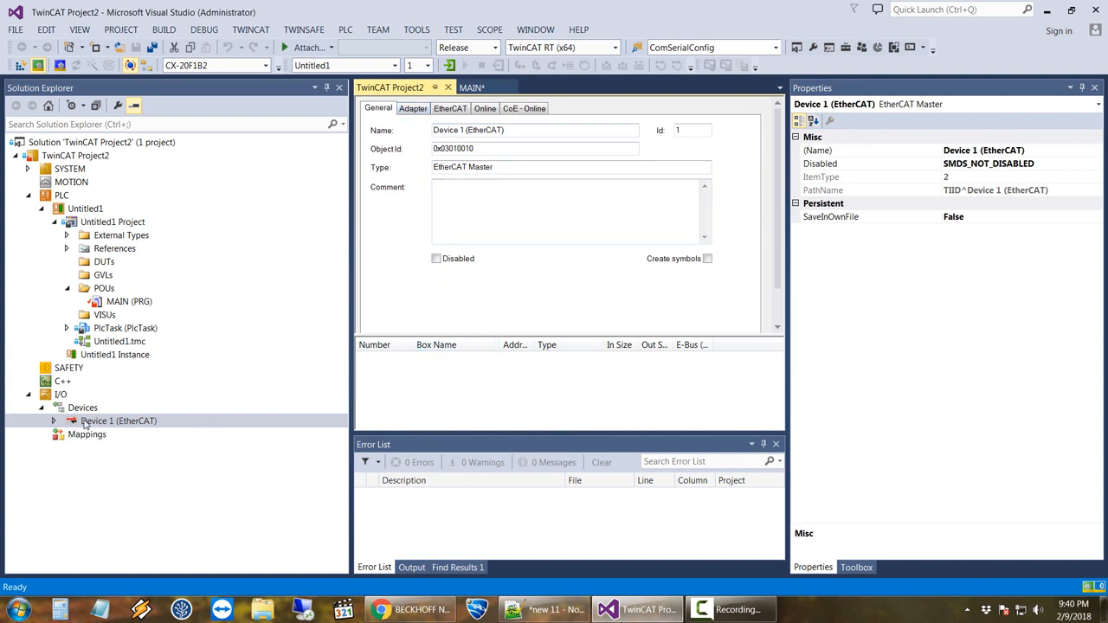
pyautogui.moveTo(398, 156)
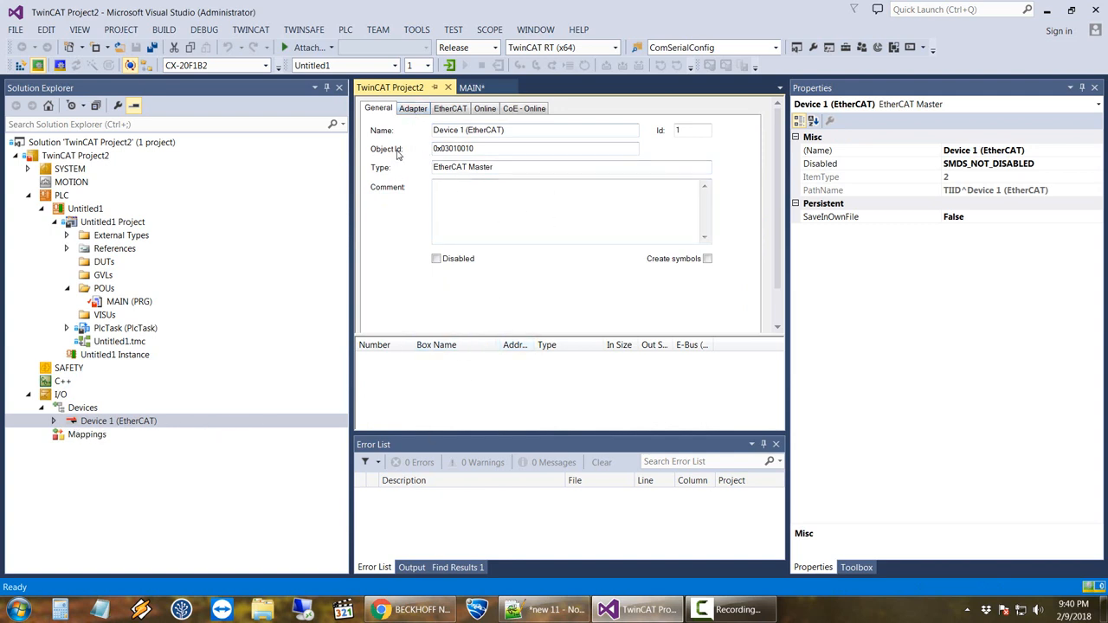
pyautogui.click(412, 107)
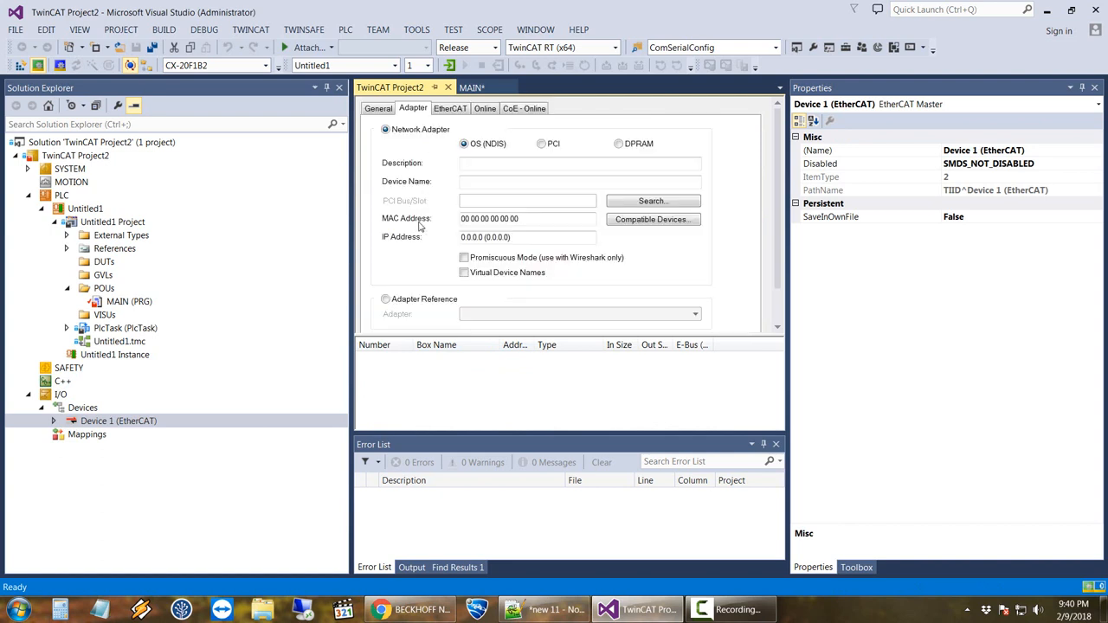
pyautogui.moveTo(457, 232)
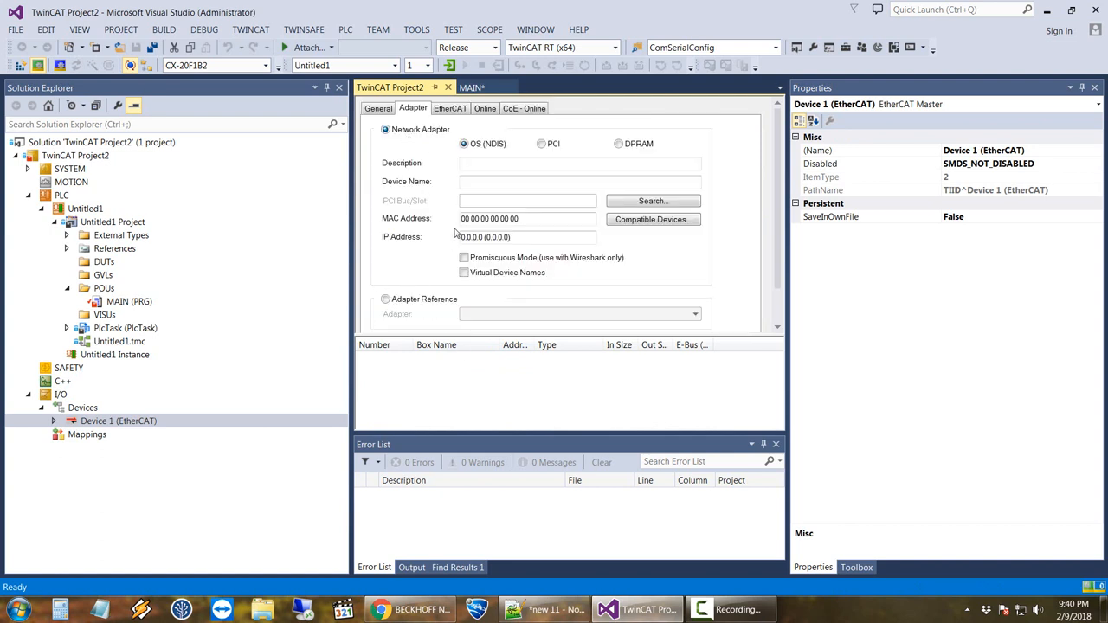
pyautogui.moveTo(463, 253)
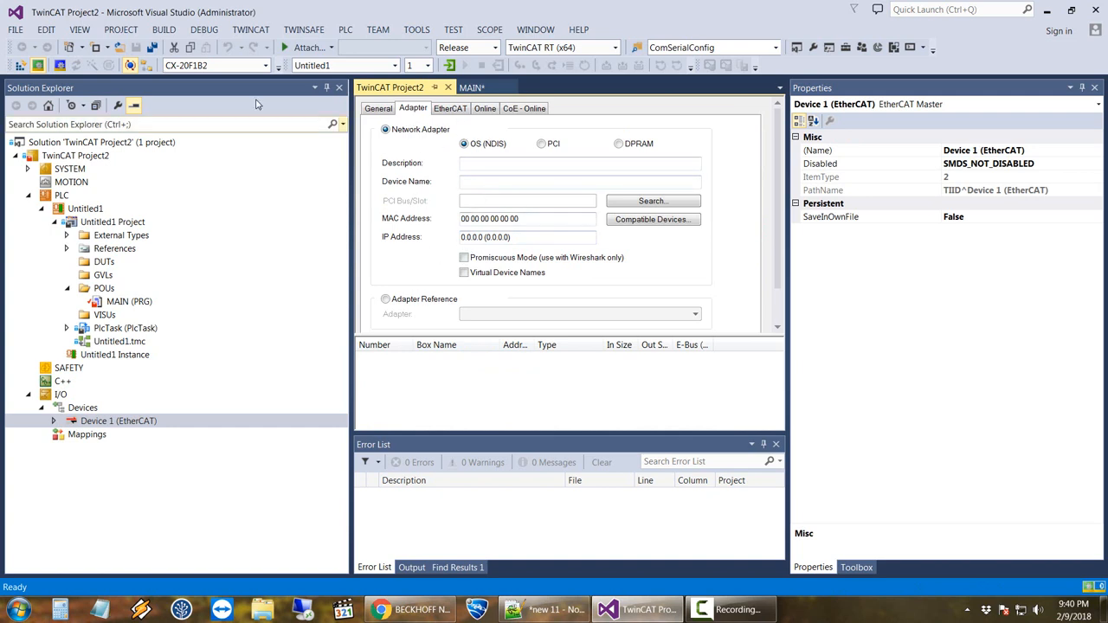
pyautogui.moveTo(277, 66)
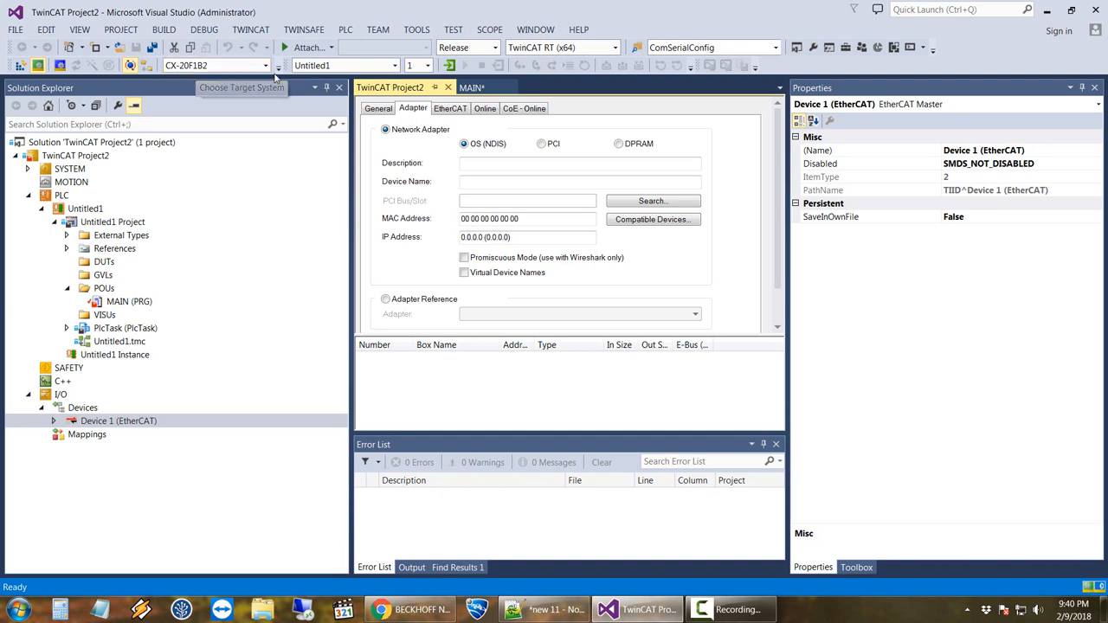
pyautogui.moveTo(713, 291)
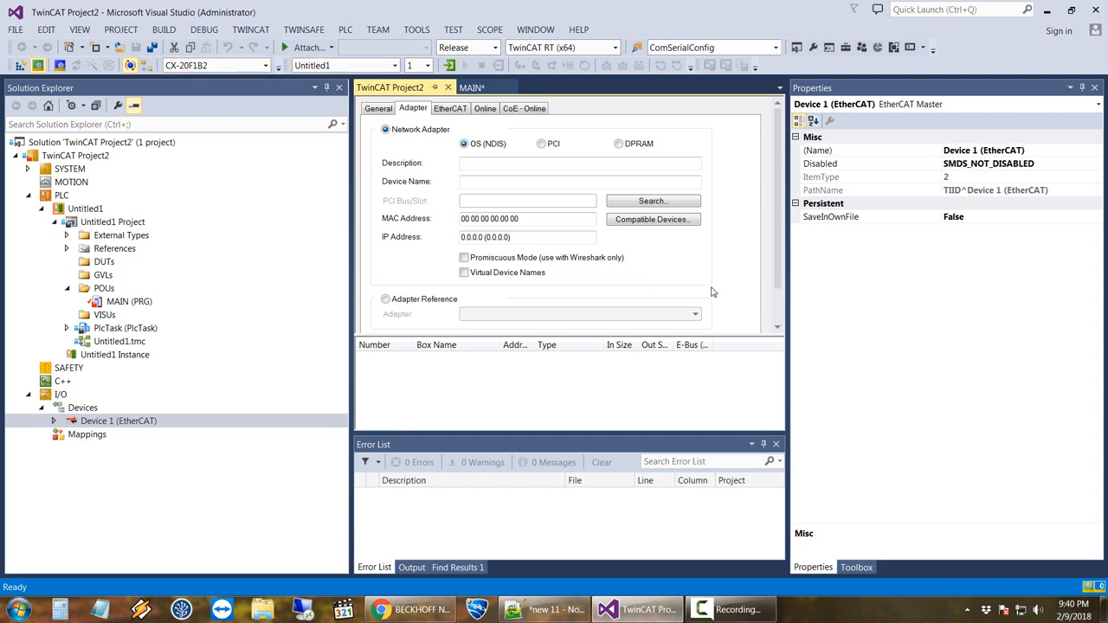
pyautogui.moveTo(688, 284)
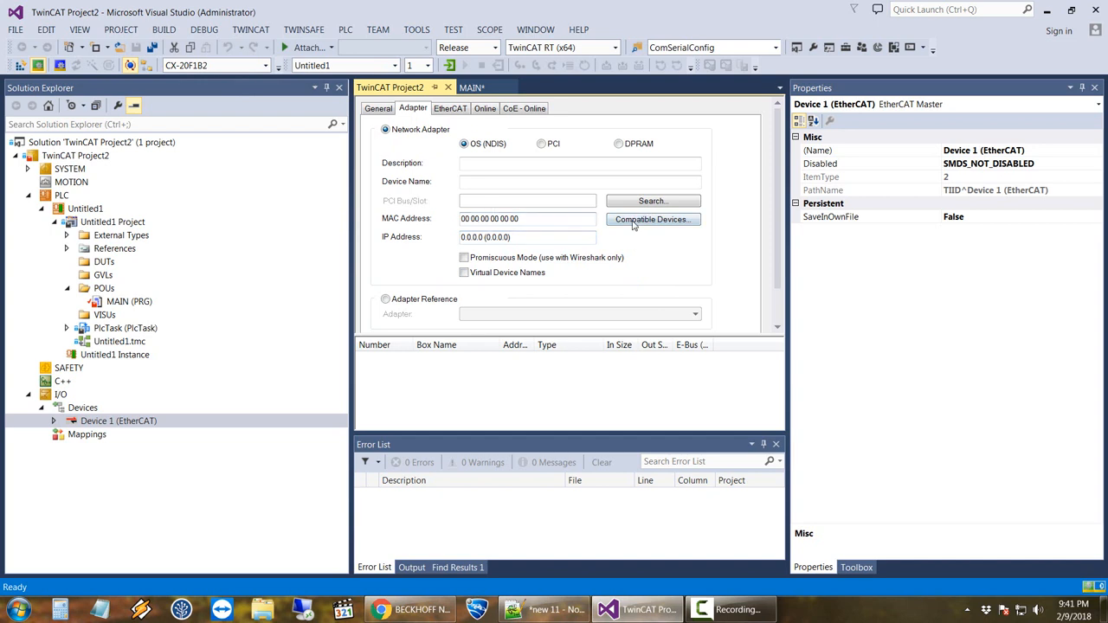
# - Search for adapters and bind the master to the TwinCAT Intel PCI Ethernet adapter
pyautogui.click(651, 218)
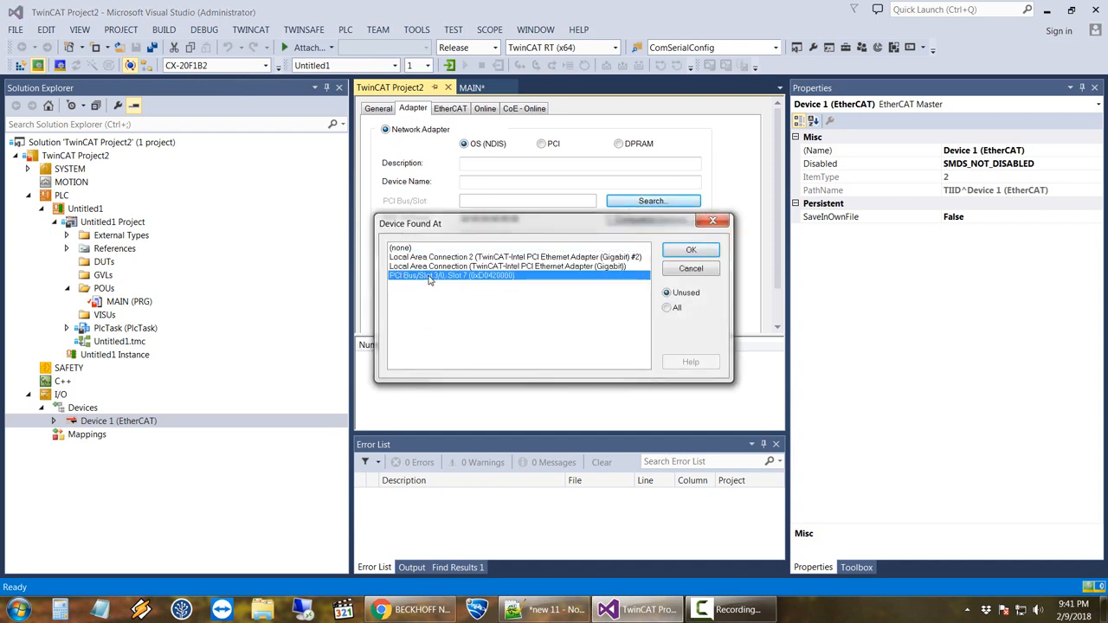
pyautogui.moveTo(460, 279)
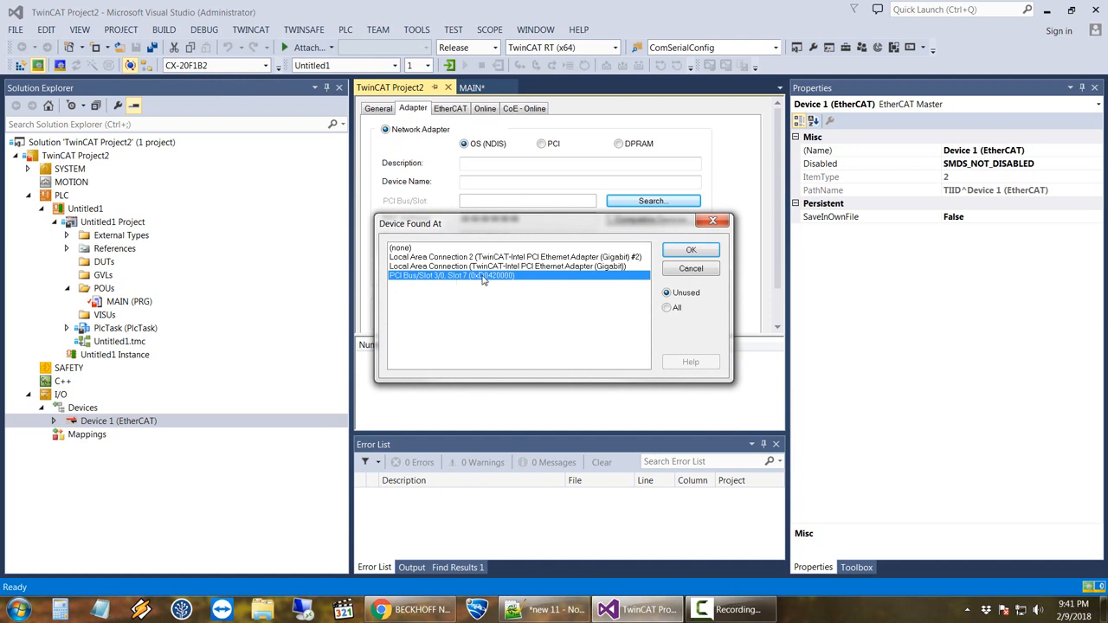
pyautogui.moveTo(502, 287)
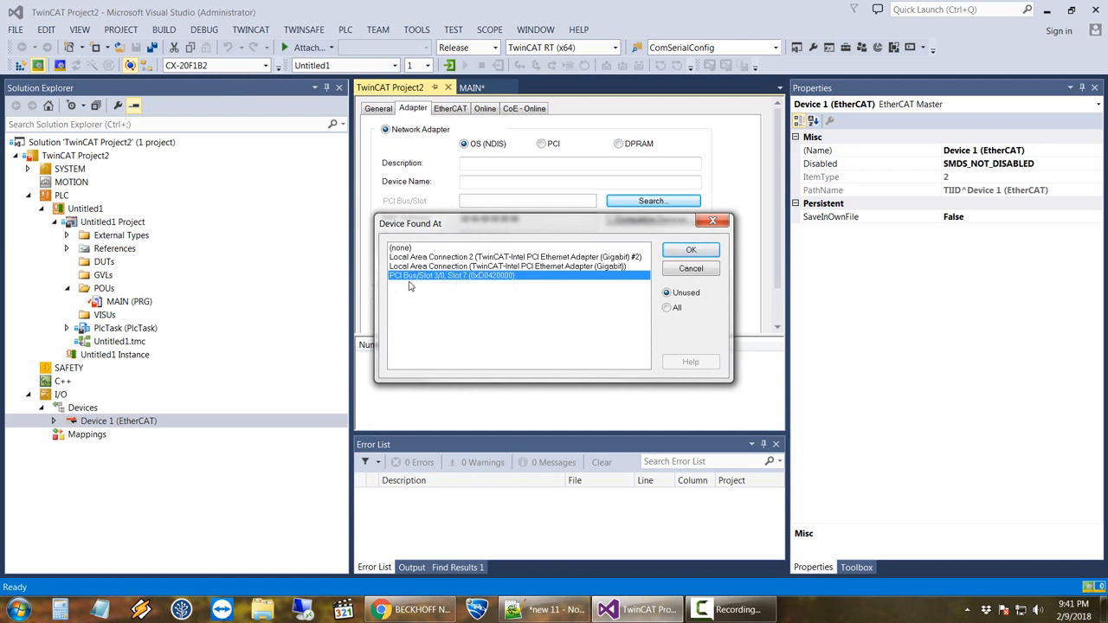
pyautogui.moveTo(505, 284)
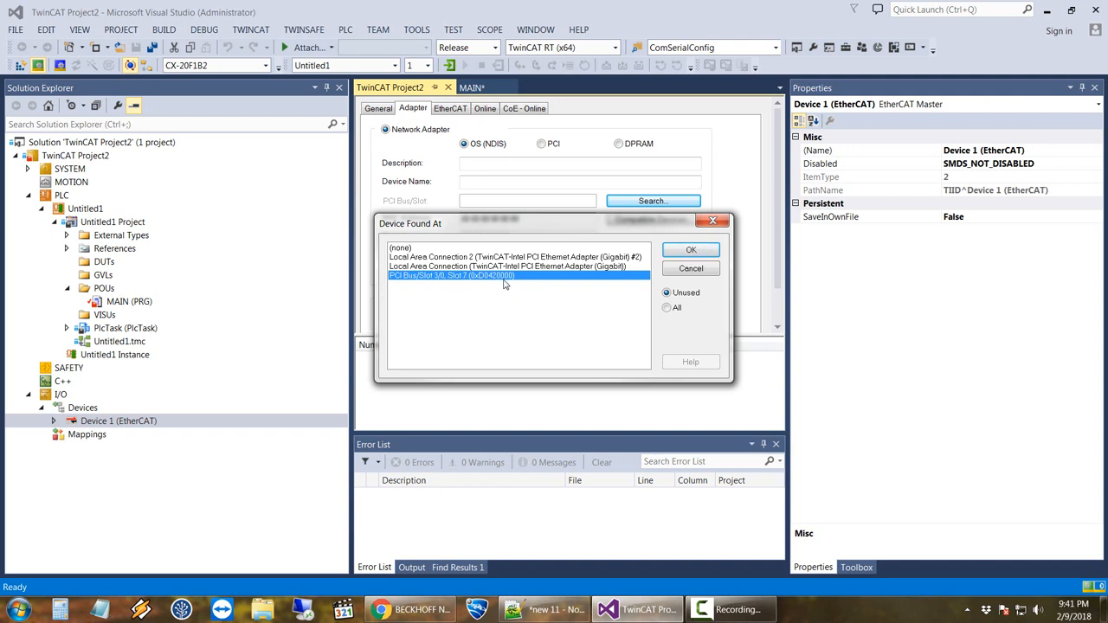
pyautogui.click(509, 266)
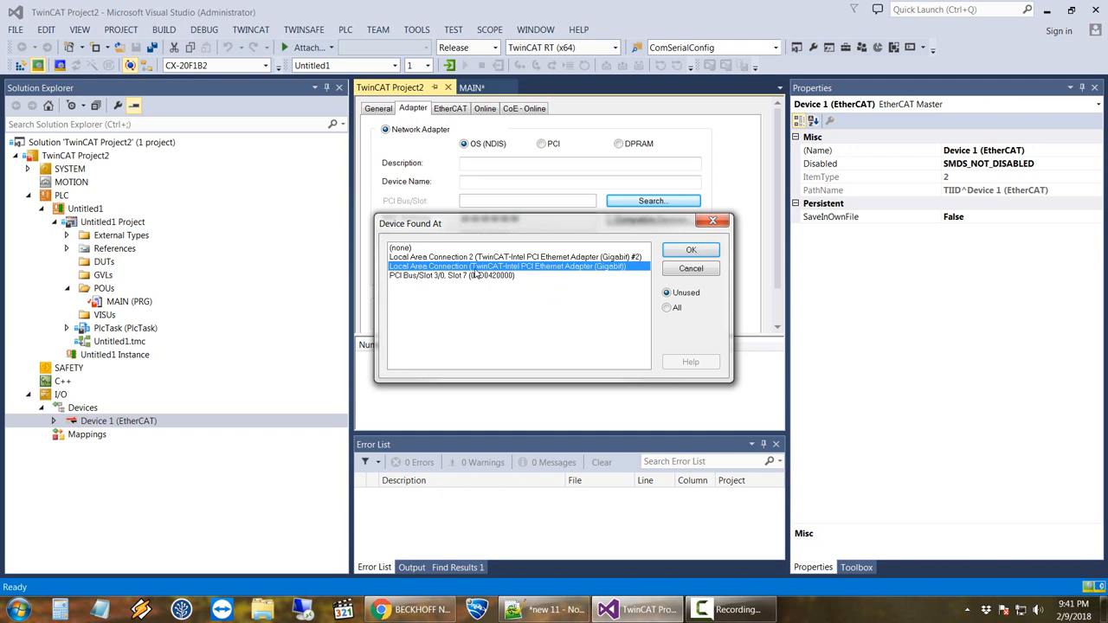
pyautogui.moveTo(661, 260)
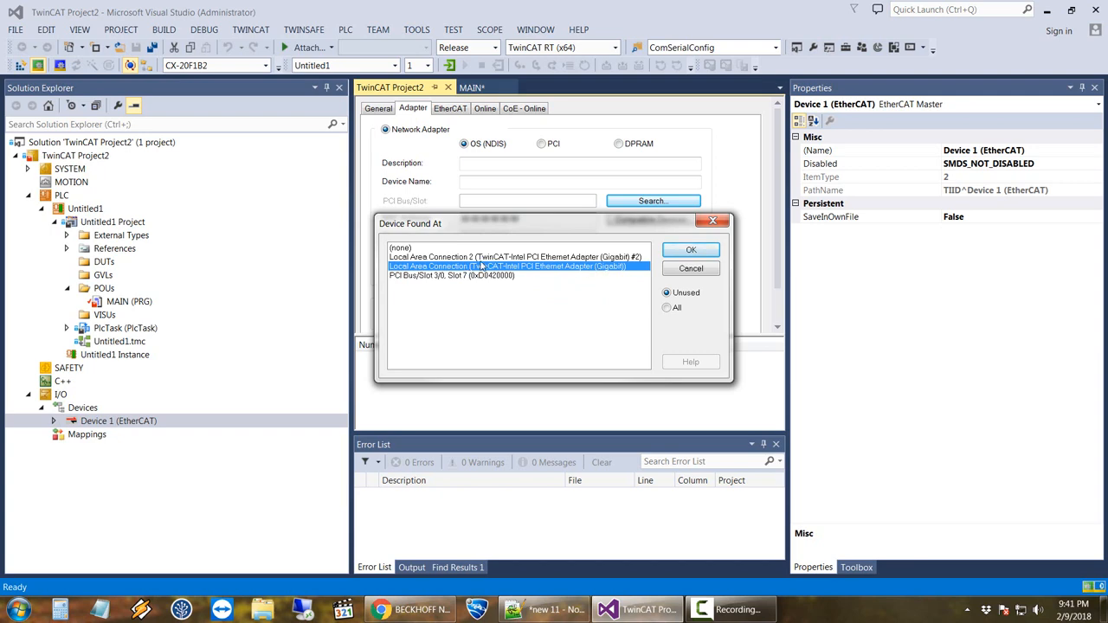
pyautogui.click(689, 250)
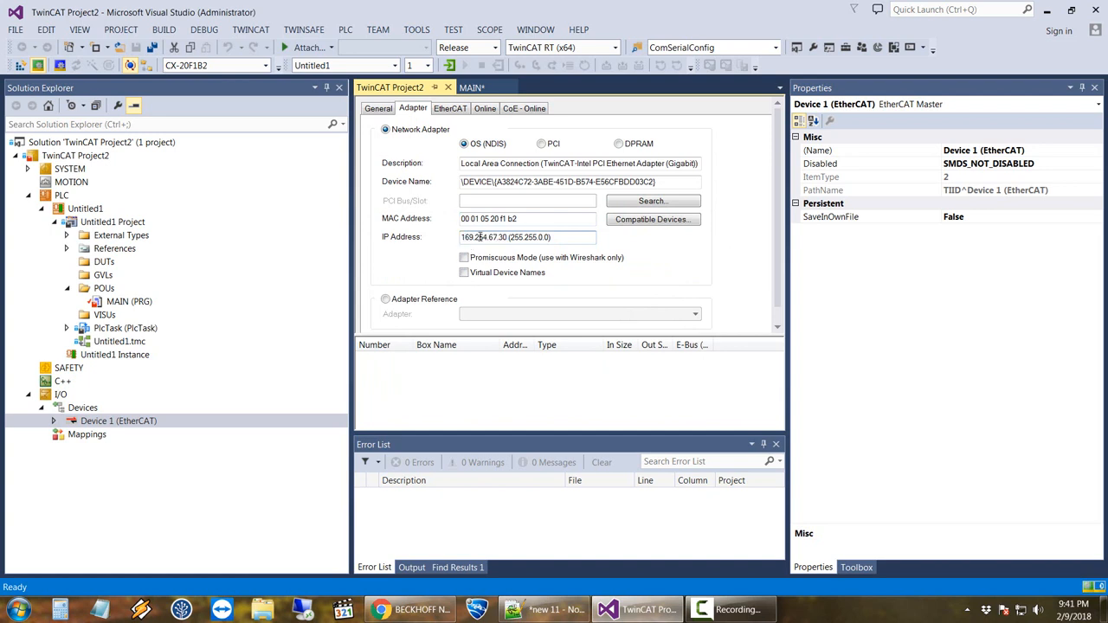
pyautogui.doubleClick(466, 235)
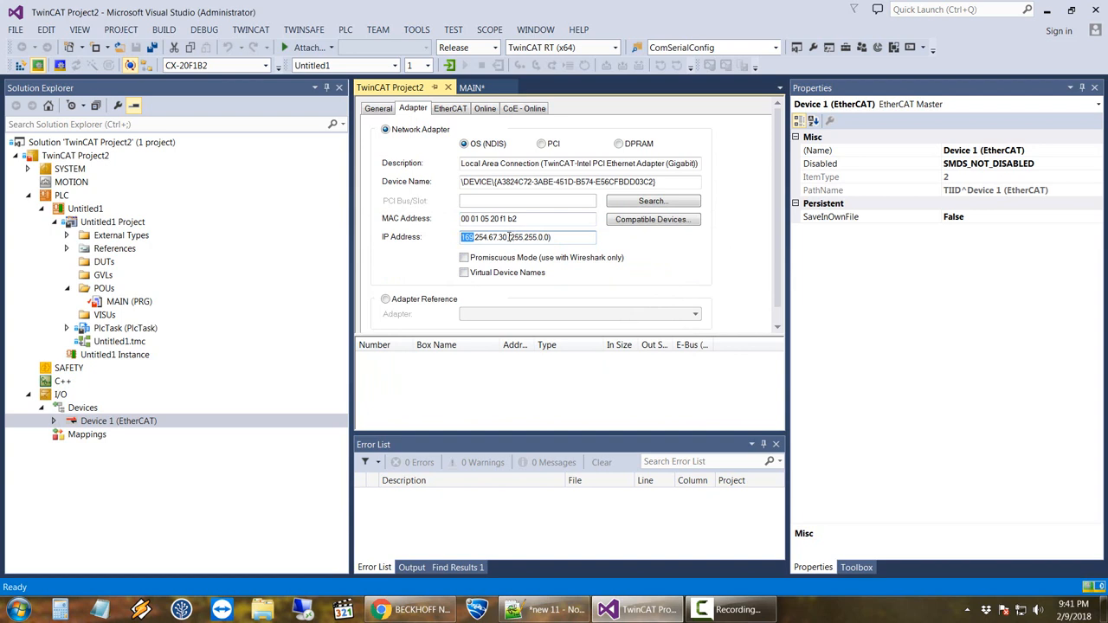
pyautogui.doubleClick(506, 235)
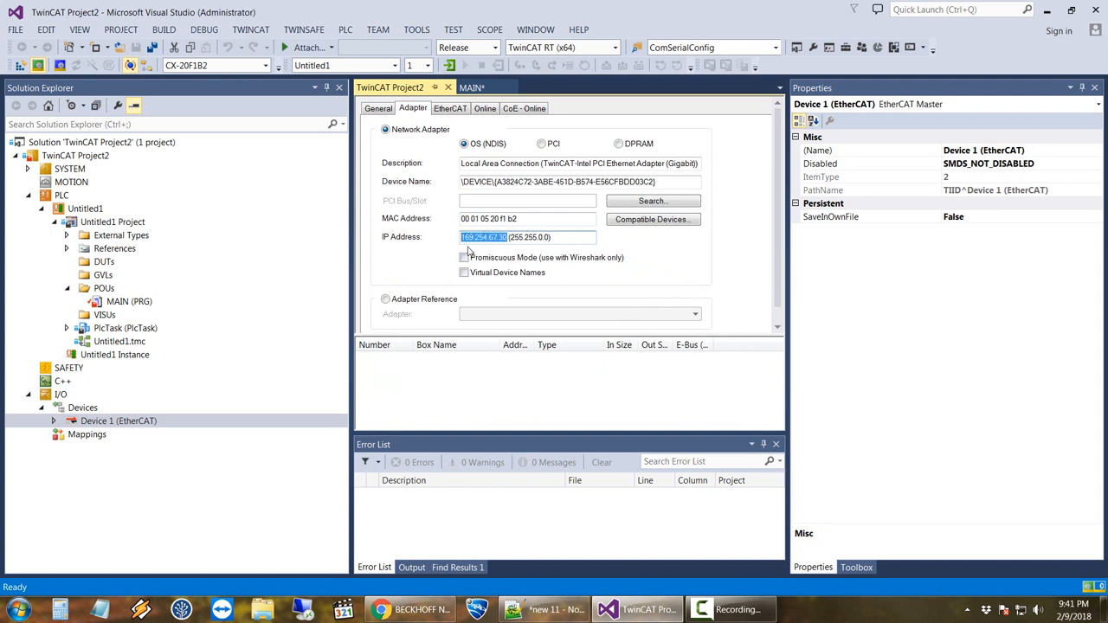
pyautogui.click(528, 235)
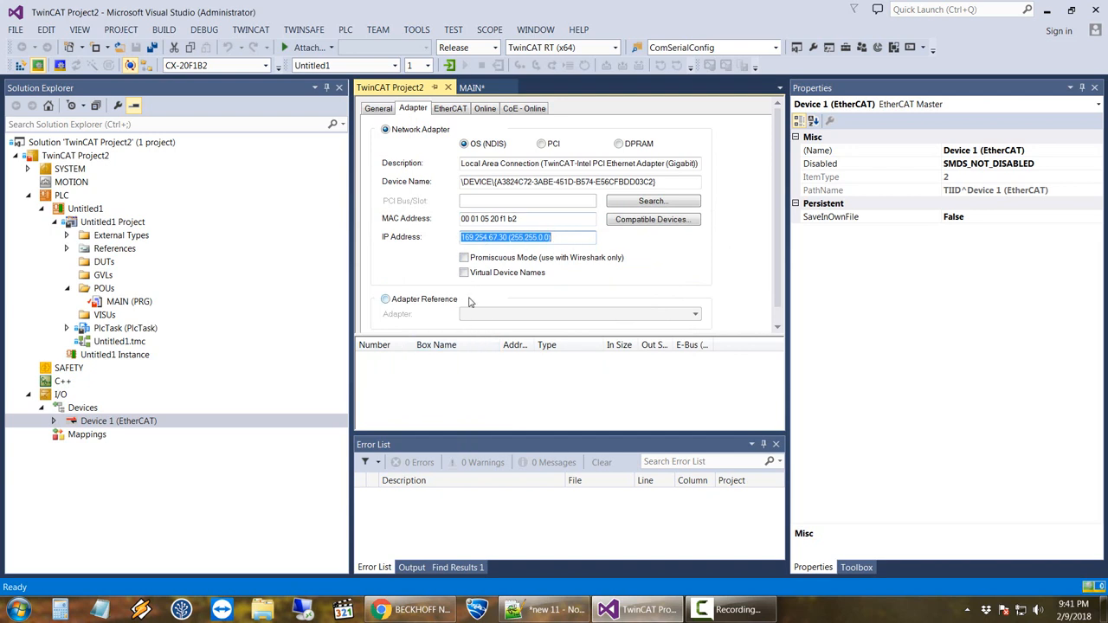
pyautogui.moveTo(520, 295)
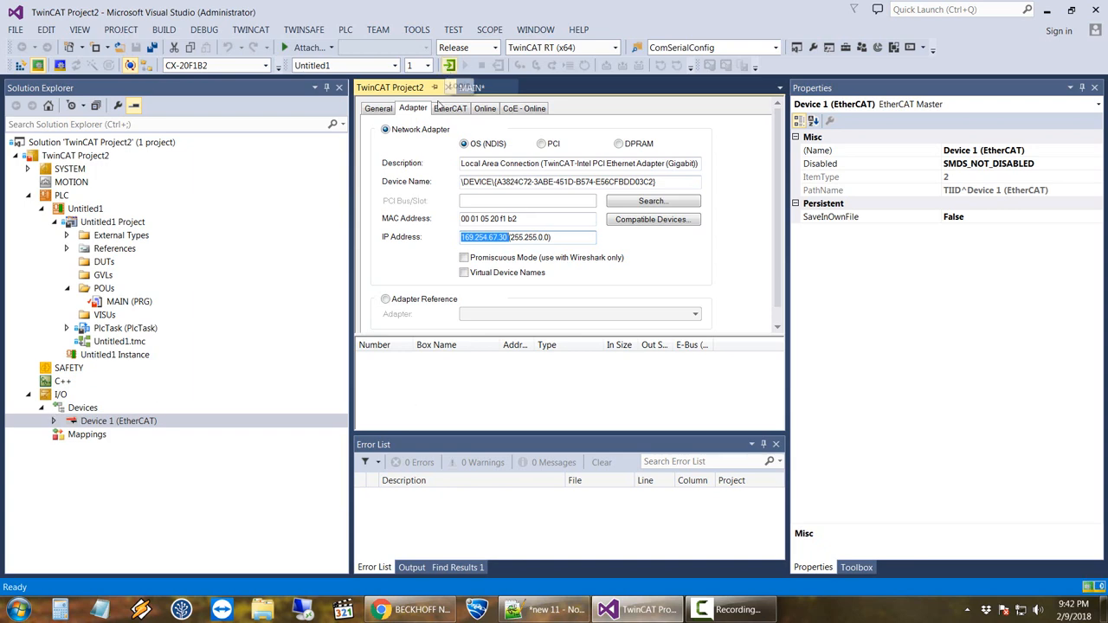
pyautogui.rightClick(117, 421)
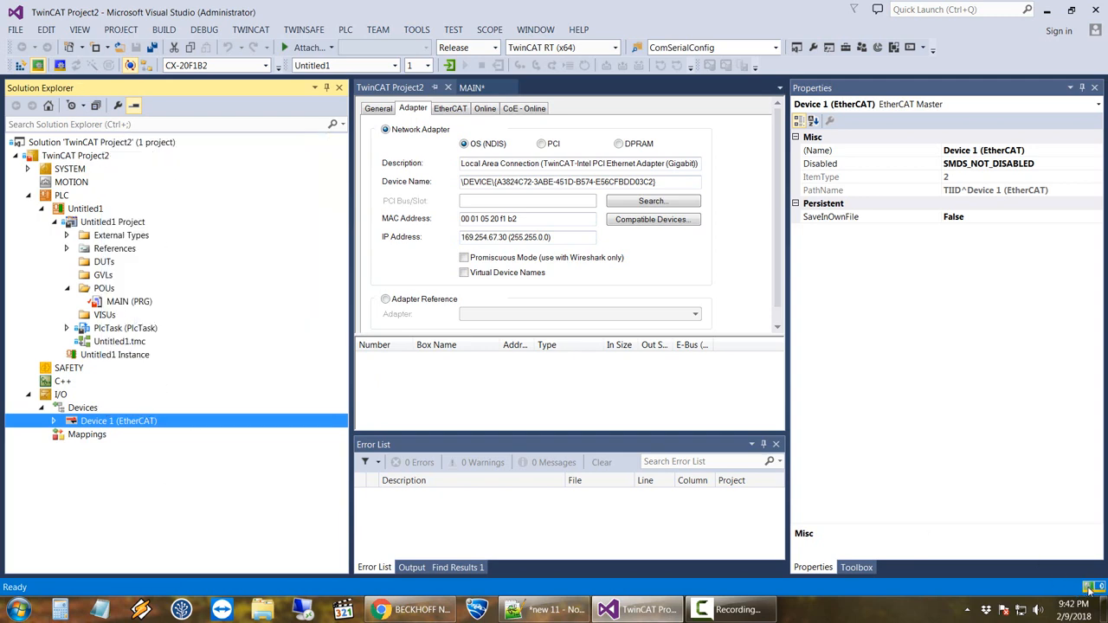
pyautogui.moveTo(1007, 571)
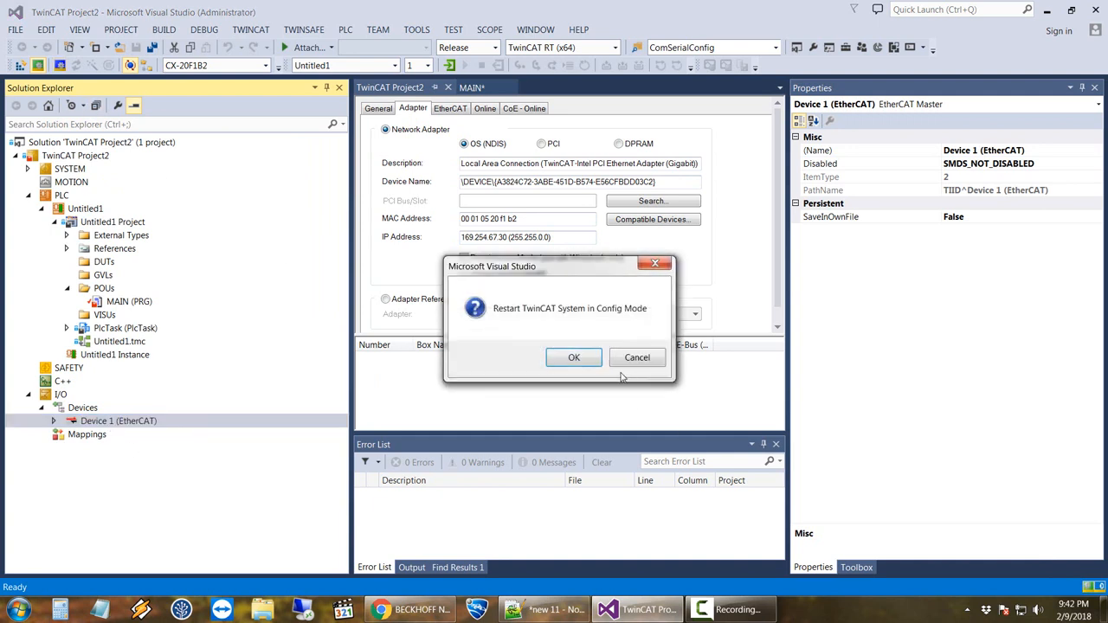
# - Confirm the Config Mode restart and accept loading the I/O devices
pyautogui.click(573, 356)
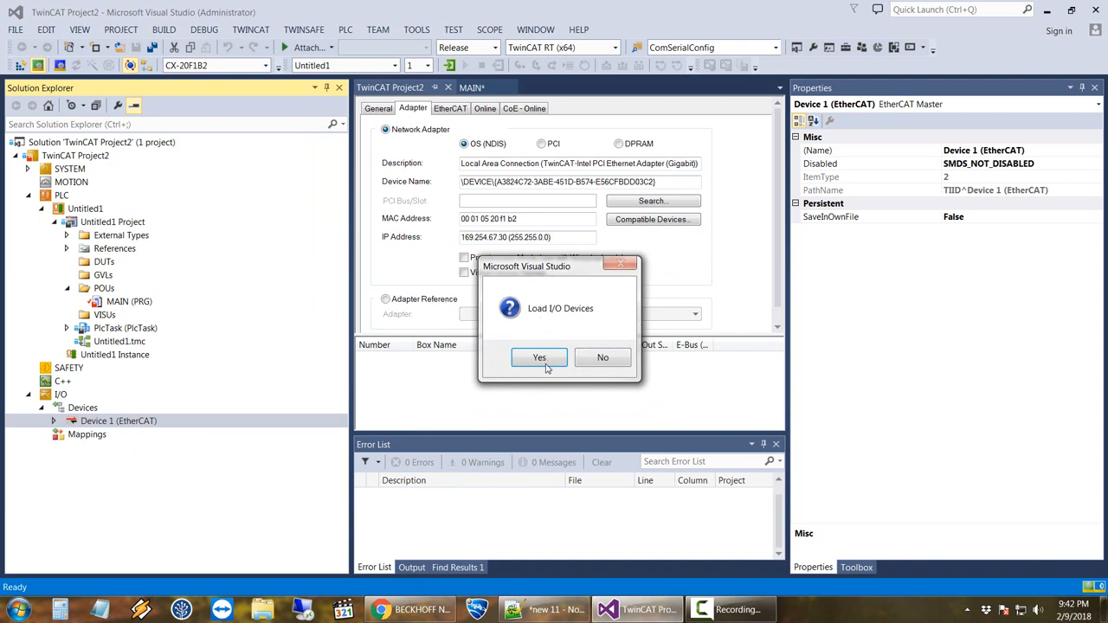
pyautogui.click(540, 356)
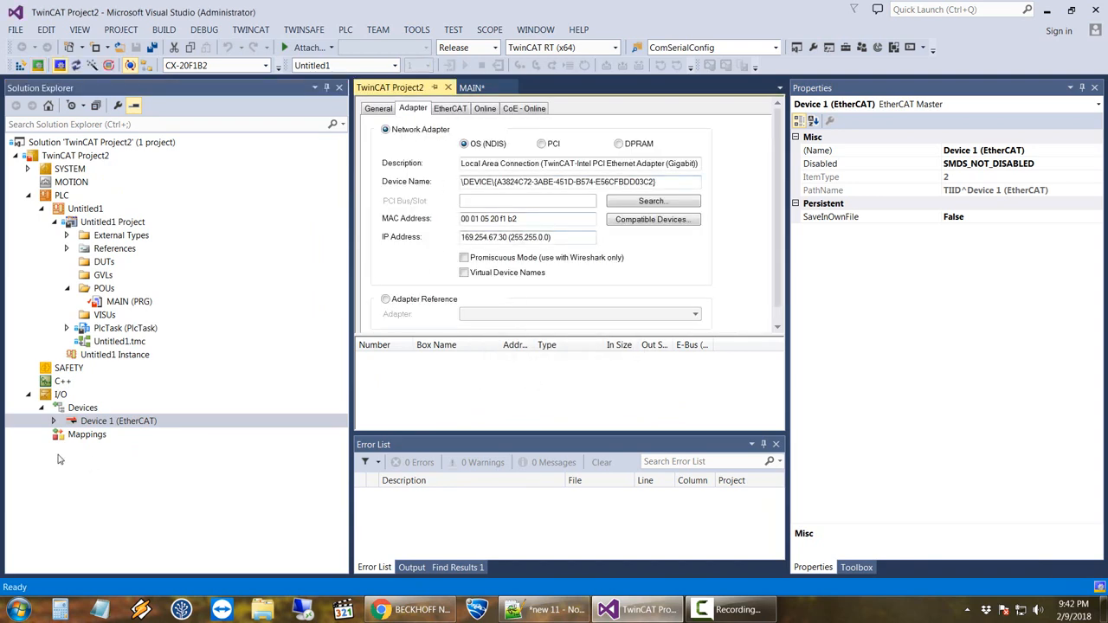
# - Expand the scanned EK1100 coupler under Local NIC and show Term 3 (EL1008)
pyautogui.click(54, 420)
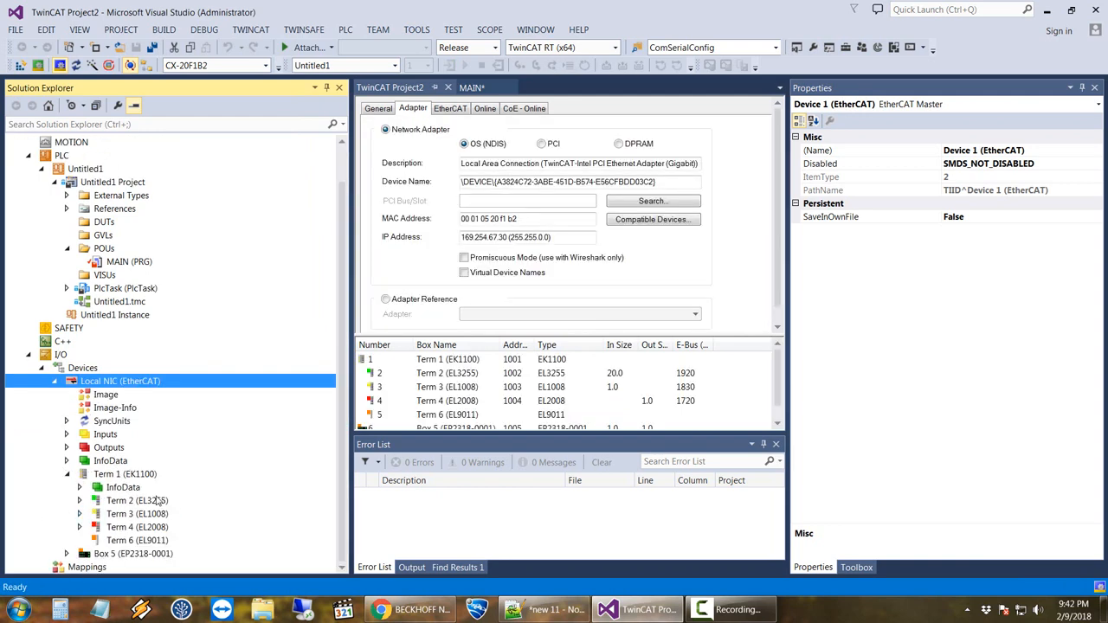
pyautogui.click(125, 474)
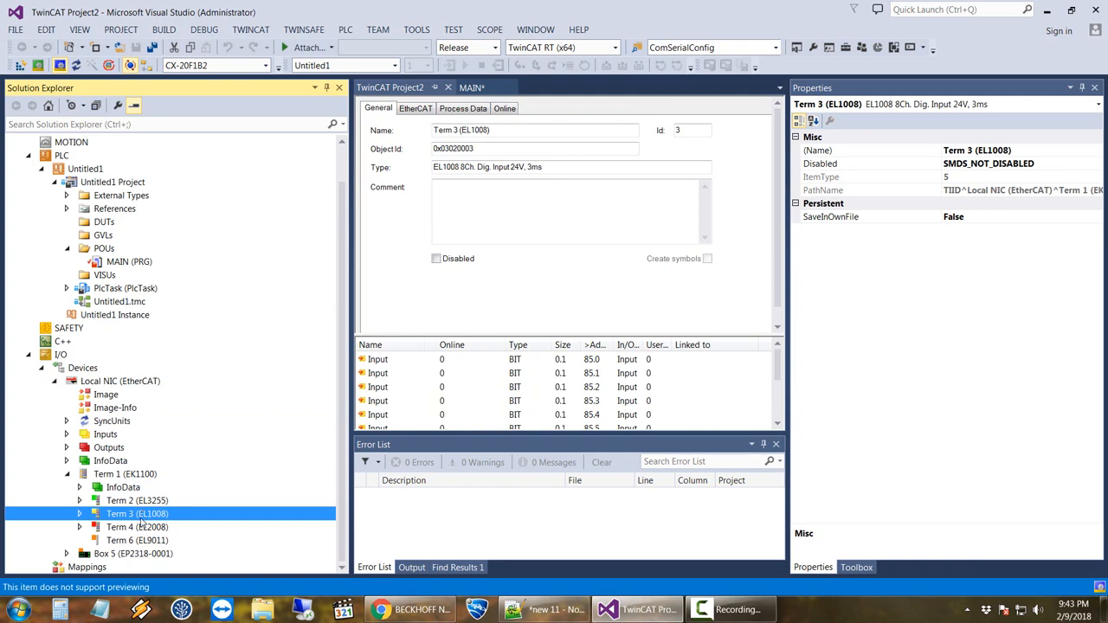
# - Inspect the EL1008 channel 1 Input and InputToggle live online values
pyautogui.click(137, 527)
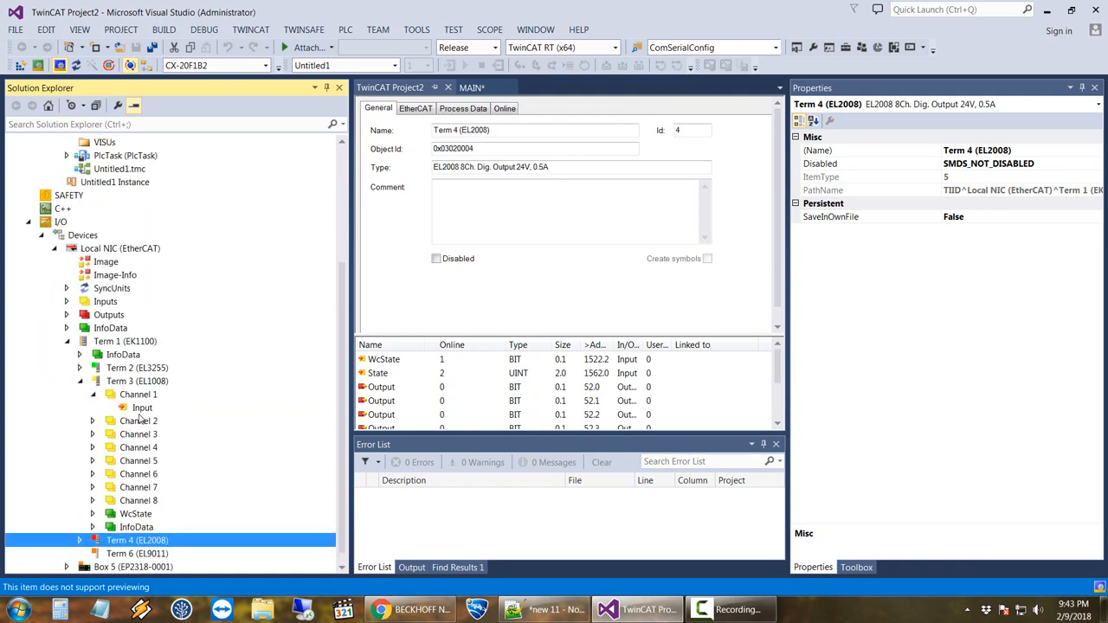
pyautogui.click(142, 407)
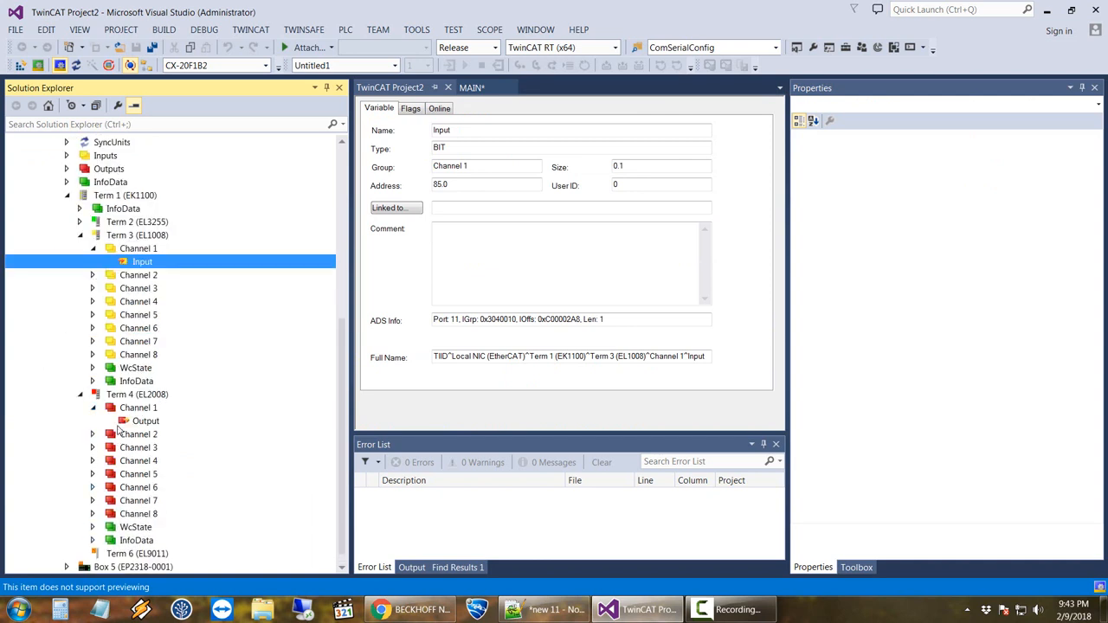
pyautogui.click(145, 421)
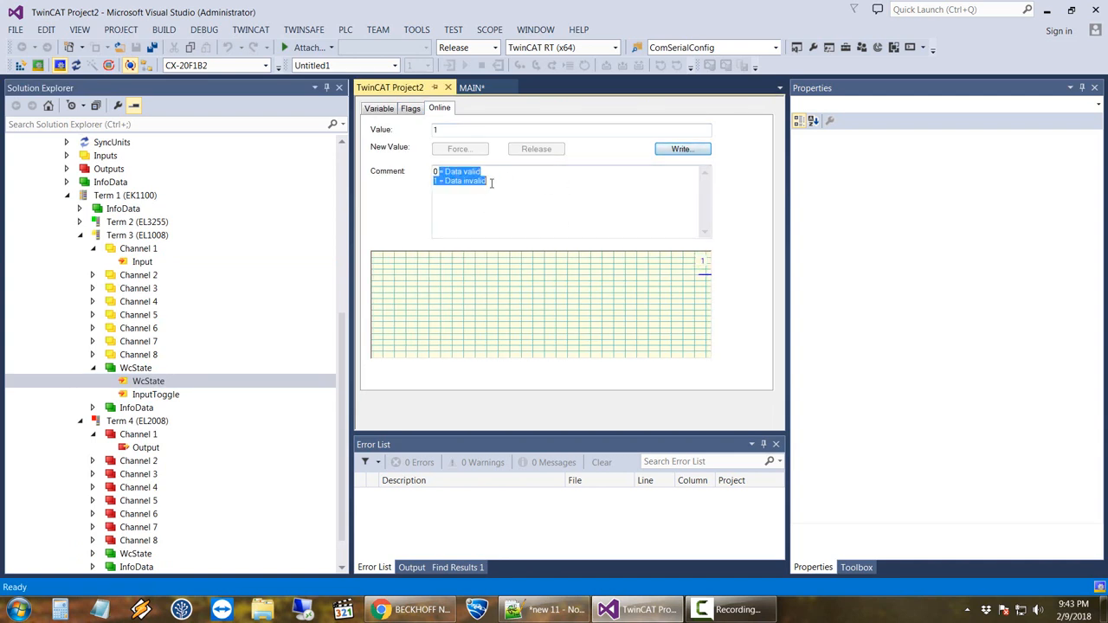
pyautogui.click(156, 395)
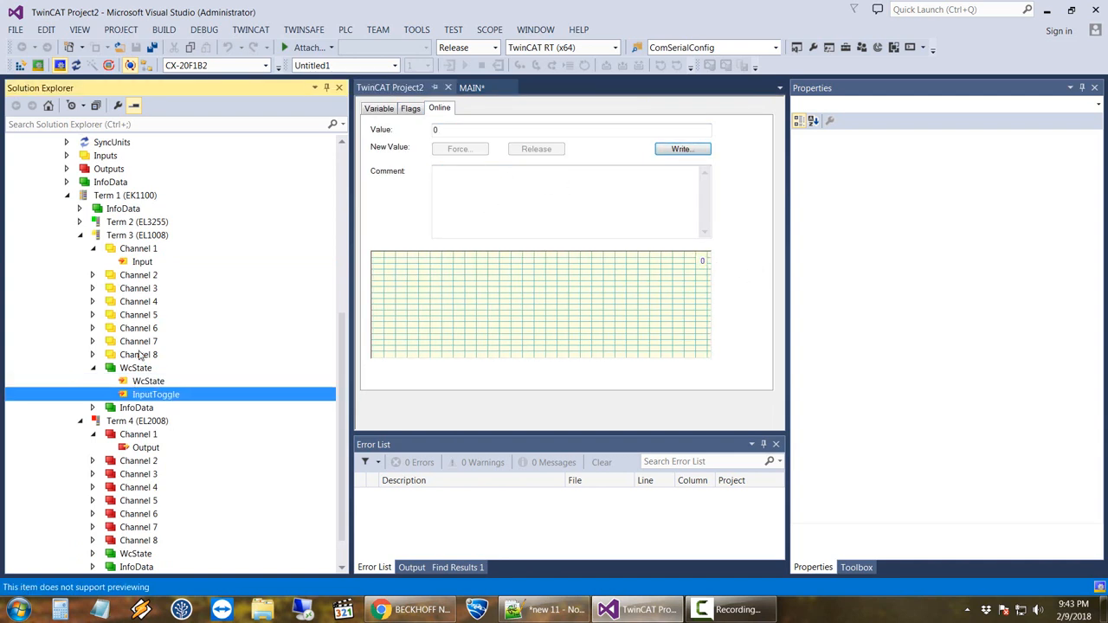
pyautogui.scroll(3)
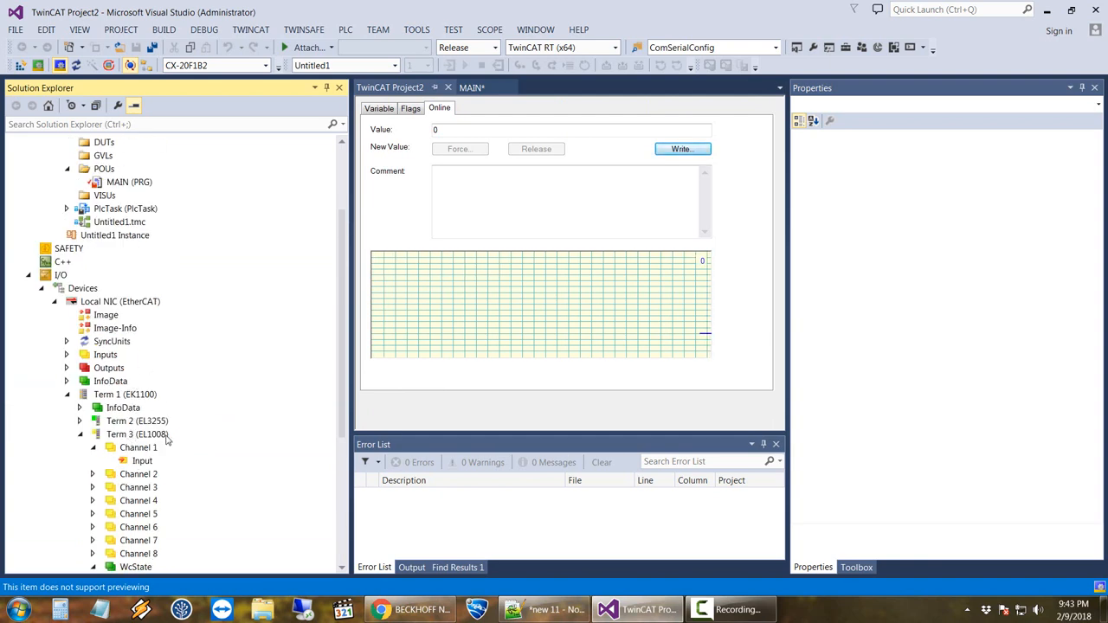
# - Check the master's InfoData and Inputs SlaveCount, then return to the EK1100 coupler
pyautogui.click(125, 512)
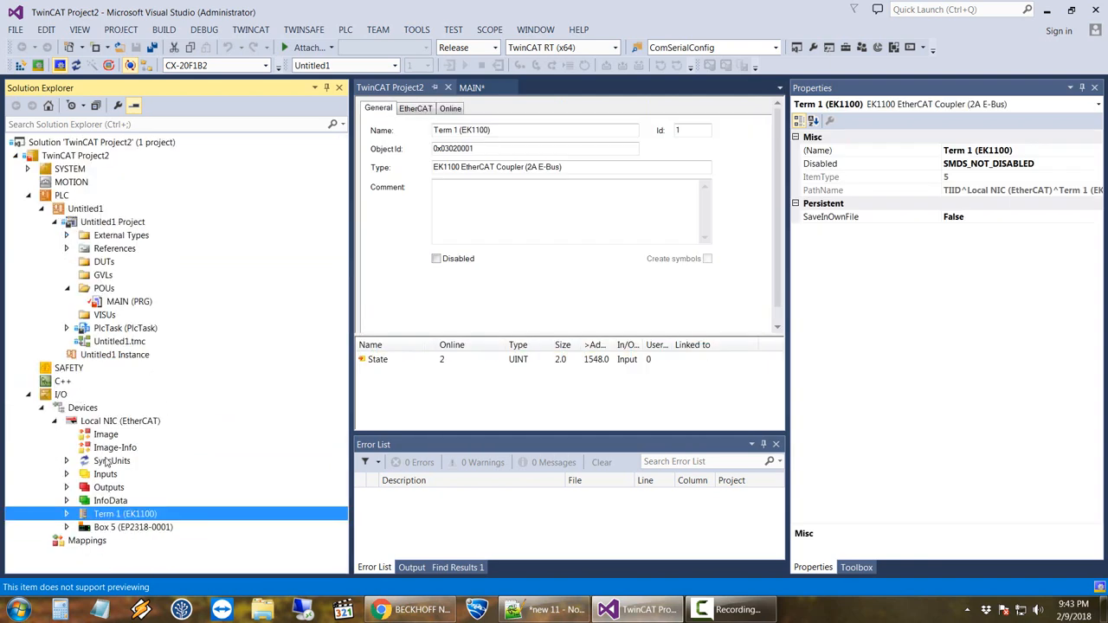
pyautogui.click(66, 486)
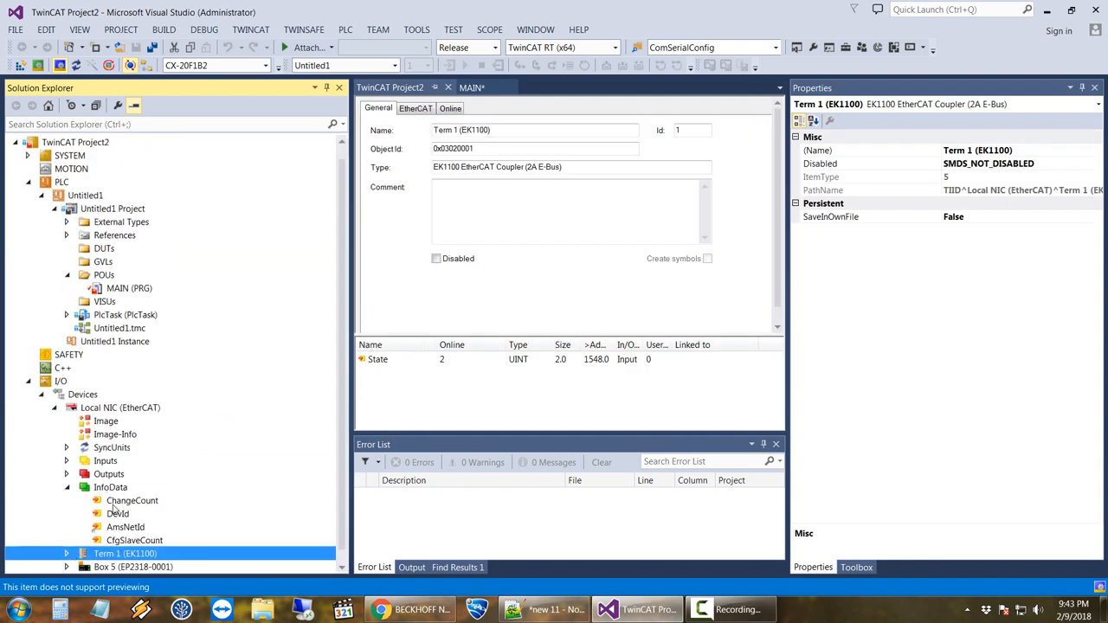
pyautogui.click(118, 513)
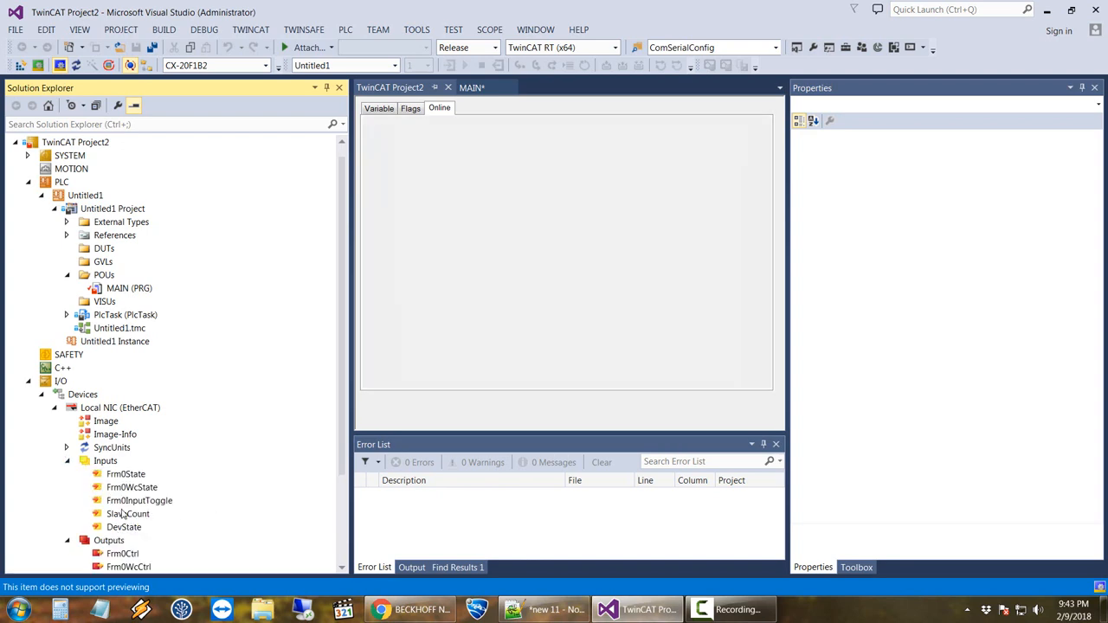
pyautogui.click(128, 513)
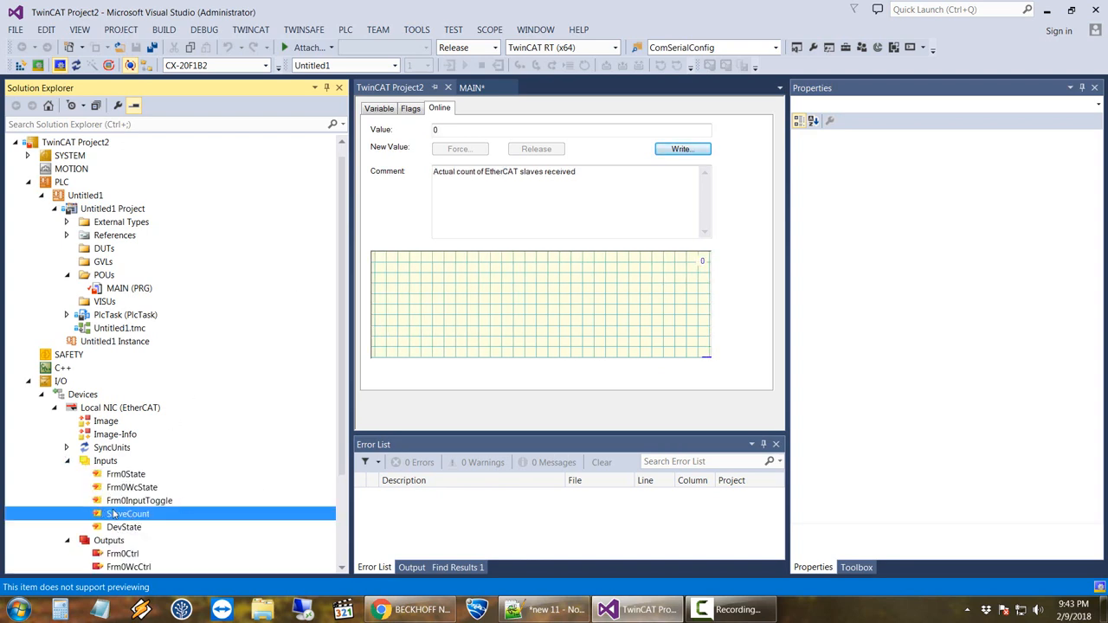
pyautogui.click(104, 461)
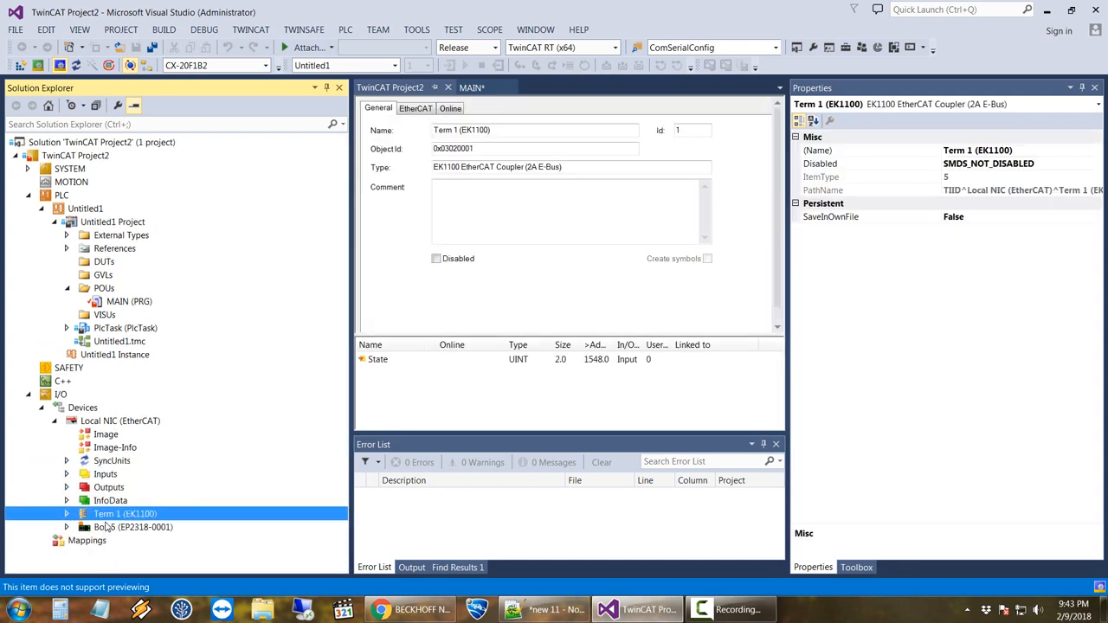
# - View the EL1008 Channel 6 input online value (0) and save all project changes
pyautogui.click(133, 526)
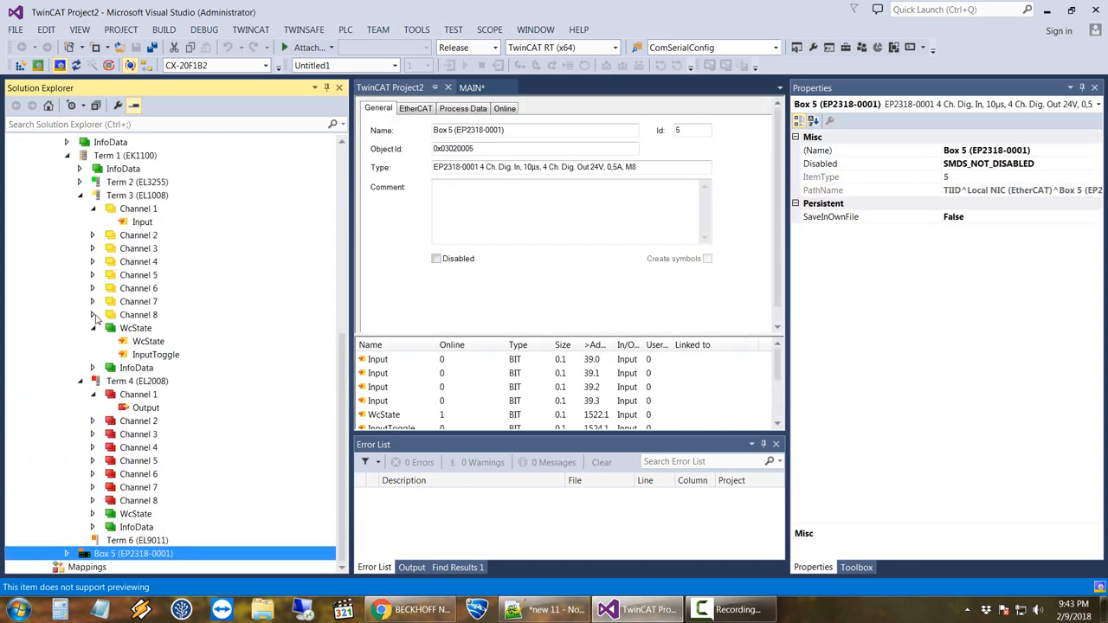
pyautogui.click(142, 301)
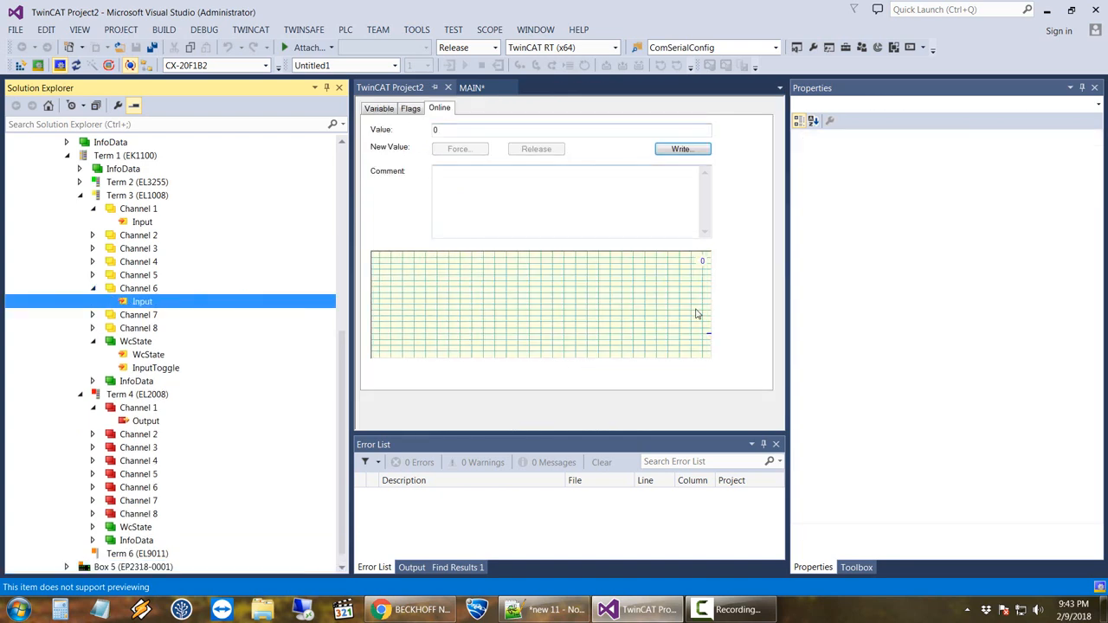
pyautogui.moveTo(685, 350)
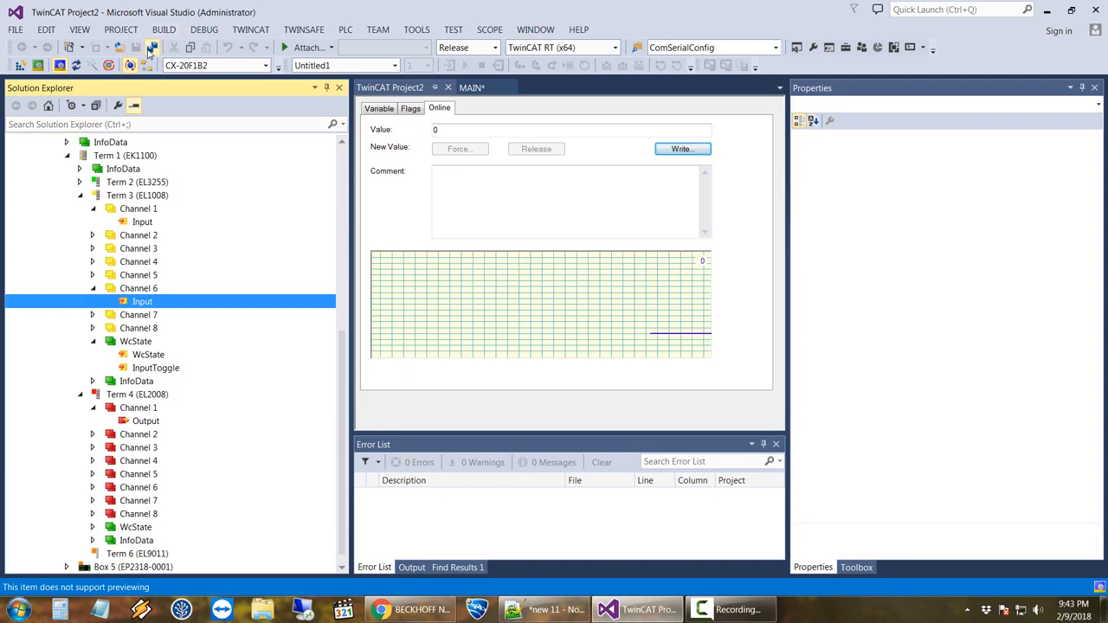
pyautogui.click(21, 66)
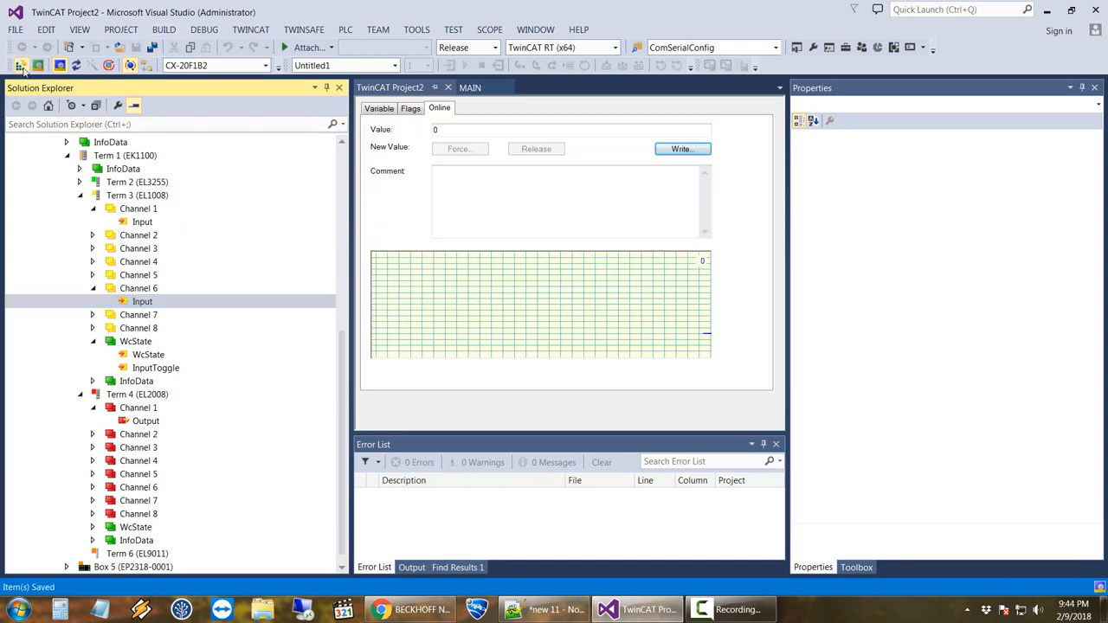
# - Activate the configuration, acknowledging the sync master warning and the Run Mode restart
pyautogui.click(21, 66)
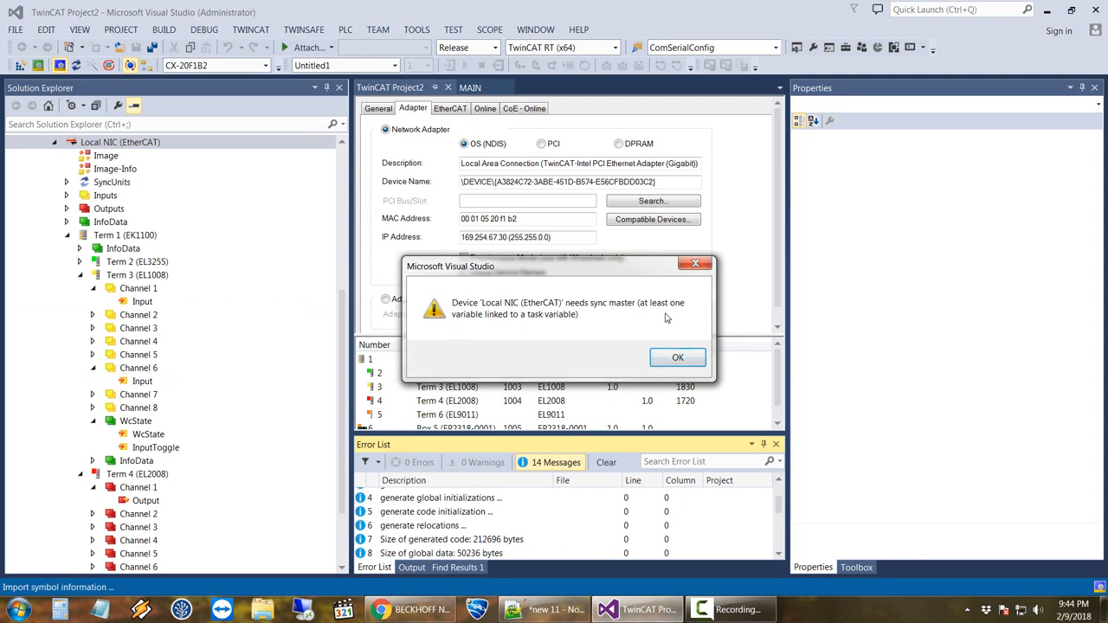
pyautogui.moveTo(678, 310)
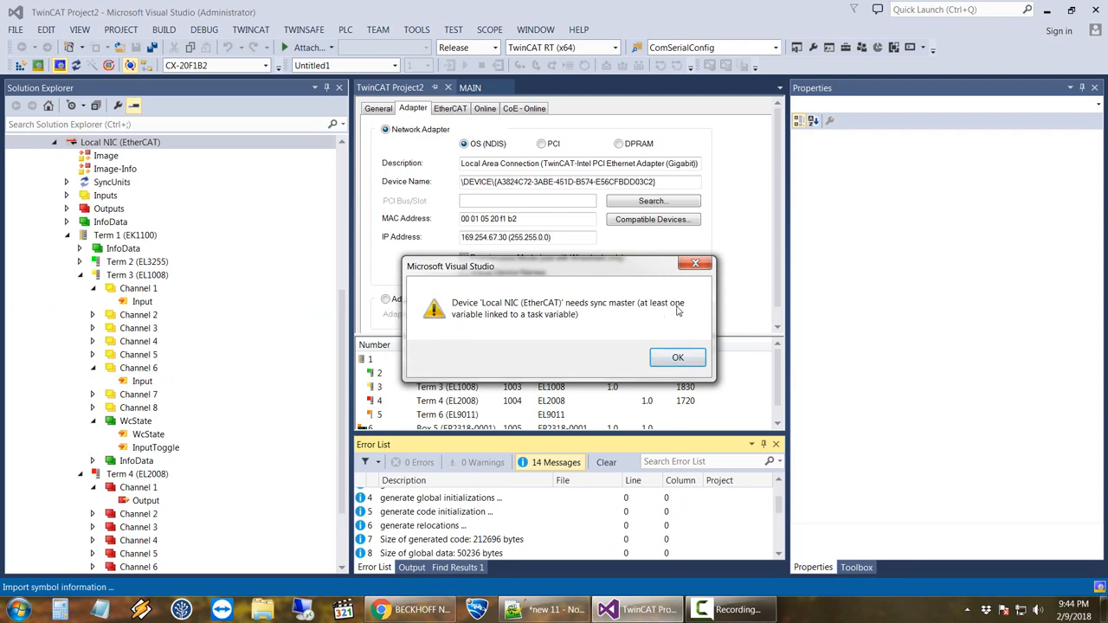
pyautogui.moveTo(562, 328)
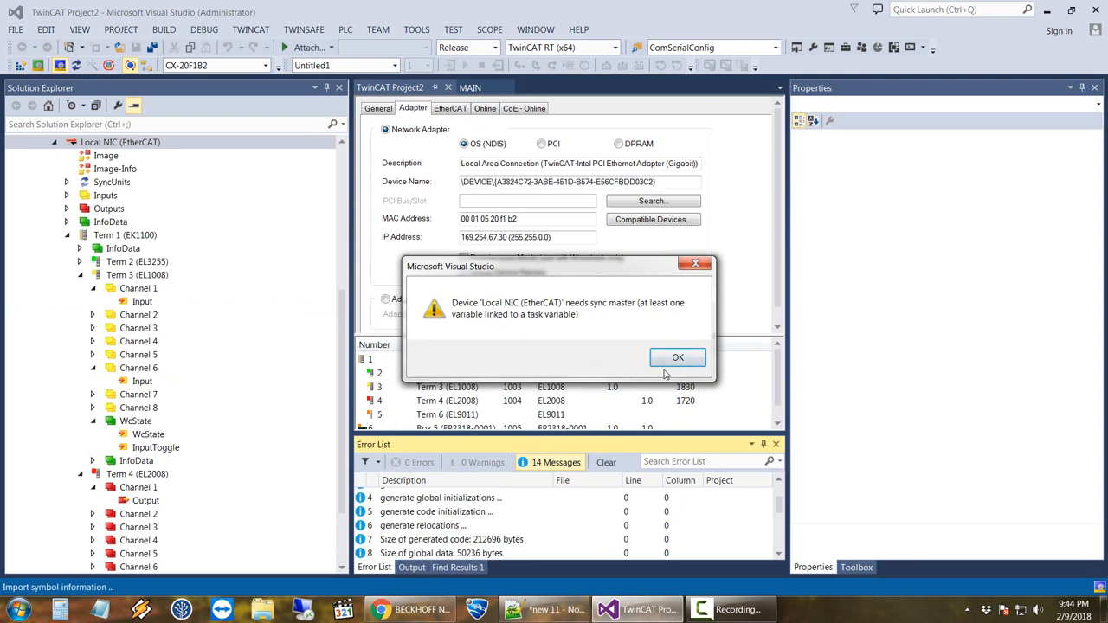
pyautogui.click(678, 357)
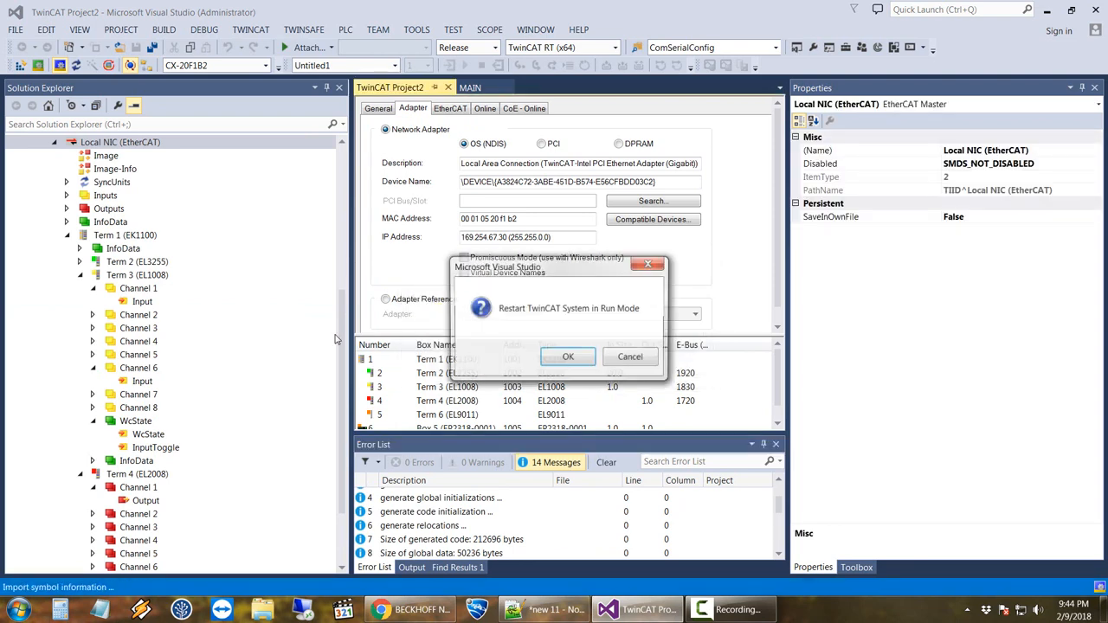
pyautogui.click(568, 356)
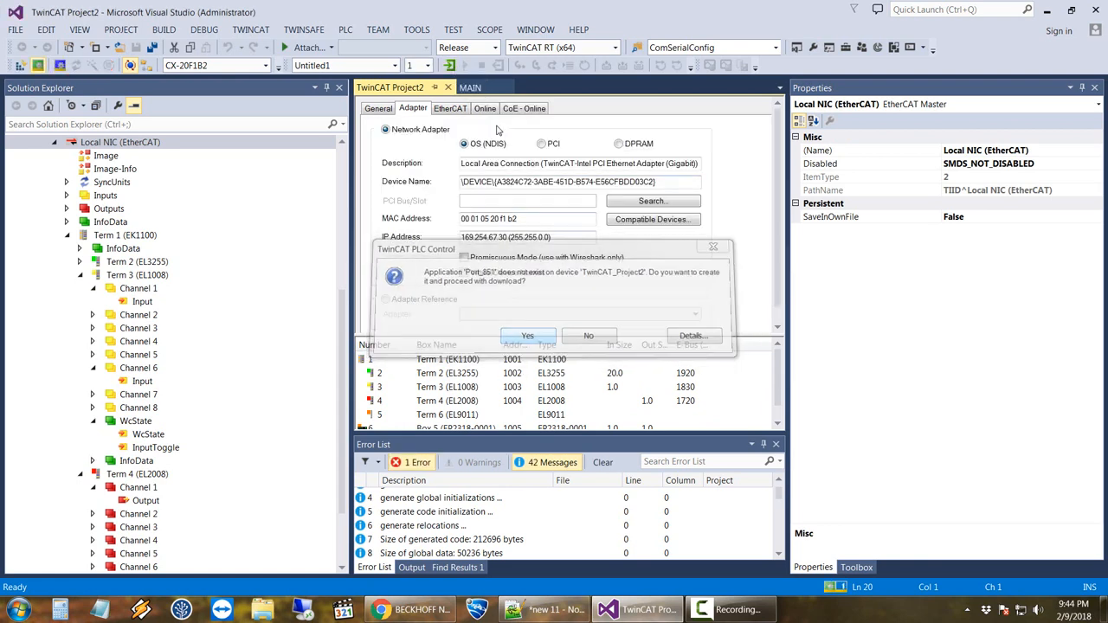
# - Download and start the PLC application, then expand the Local NIC master's InfoData
pyautogui.click(526, 335)
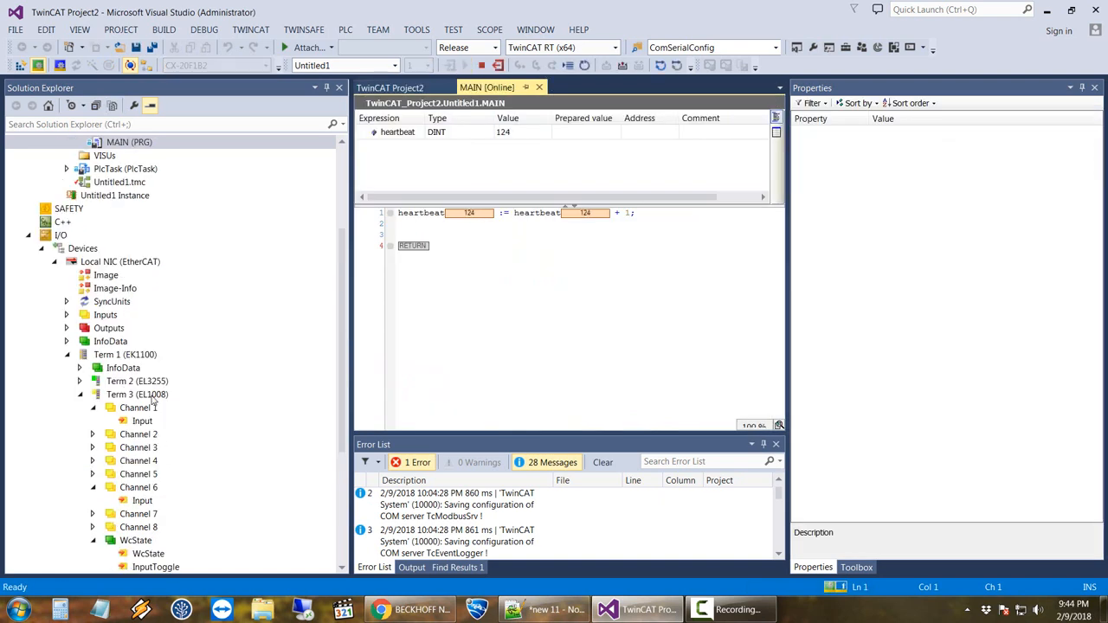
pyautogui.click(142, 420)
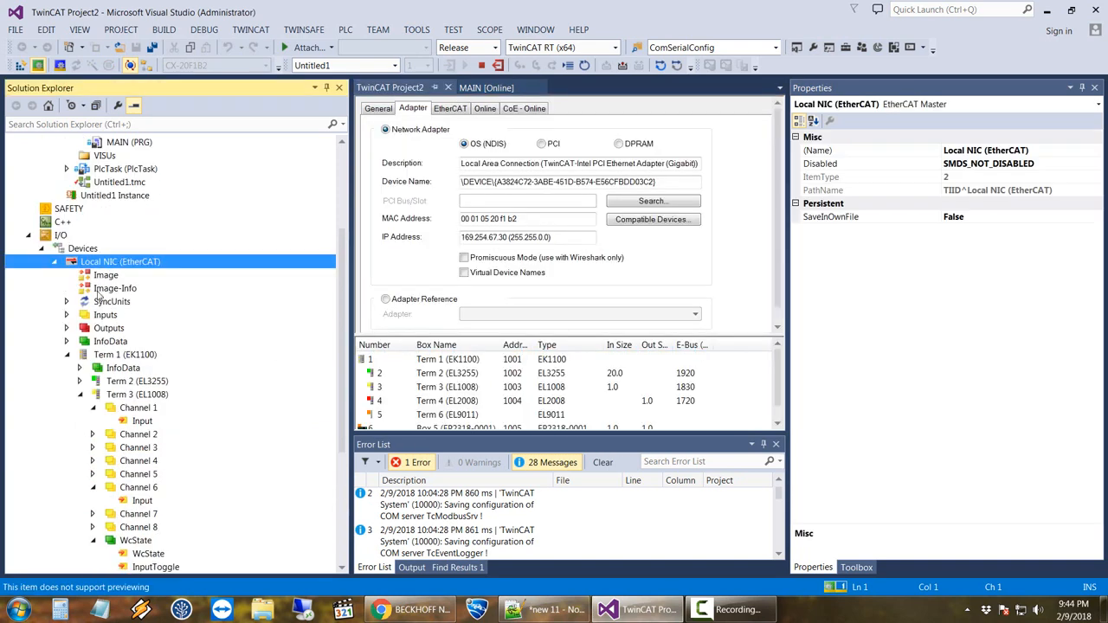
pyautogui.moveTo(143, 266)
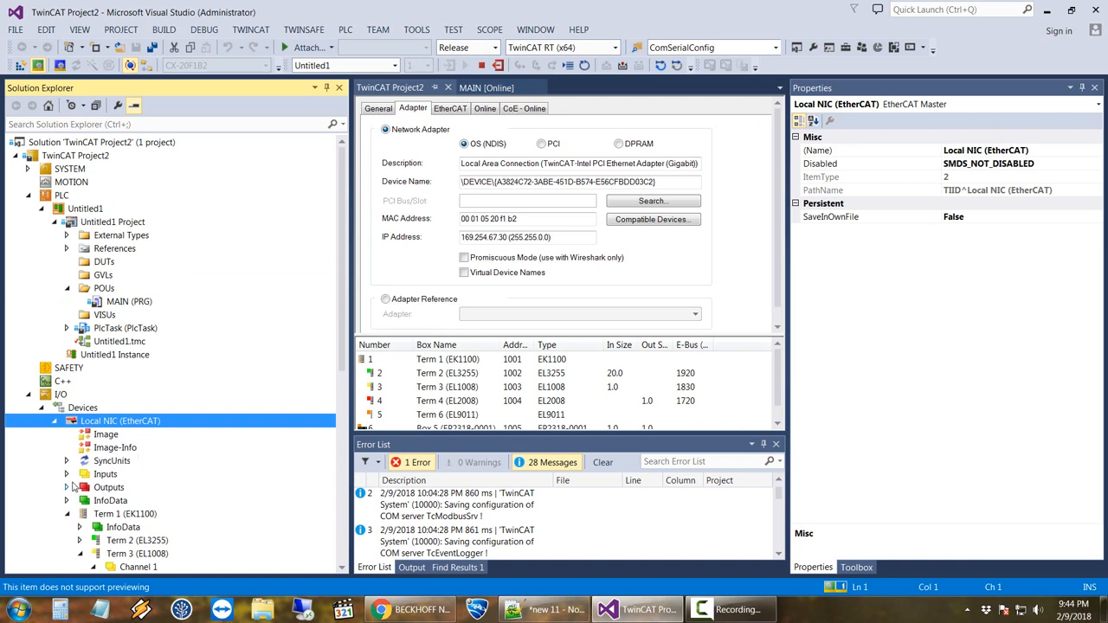
pyautogui.click(65, 500)
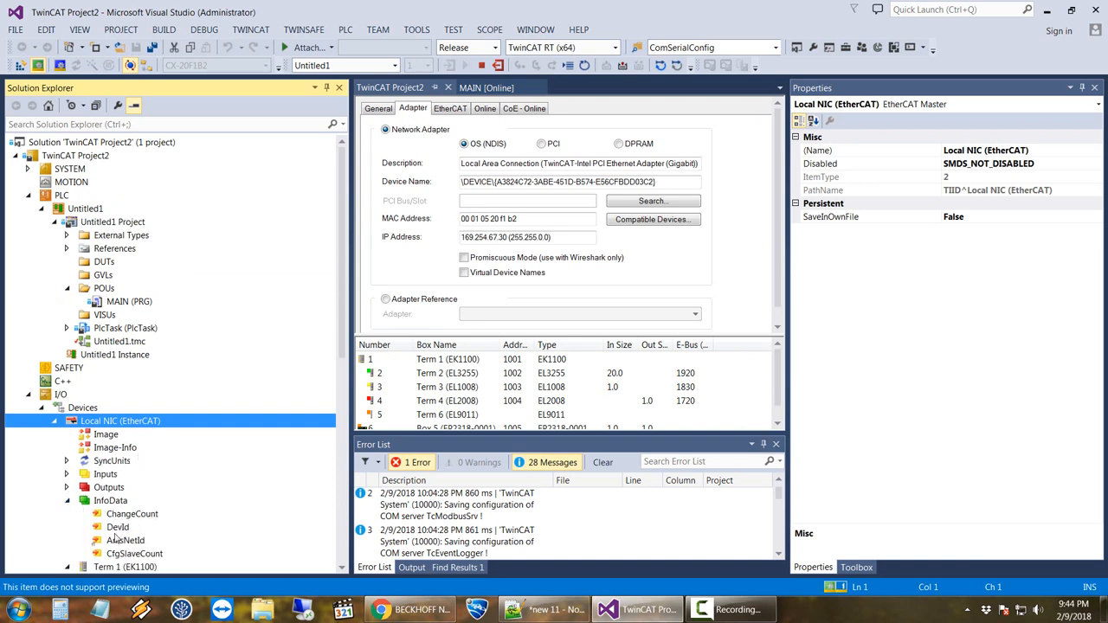
pyautogui.moveTo(139, 528)
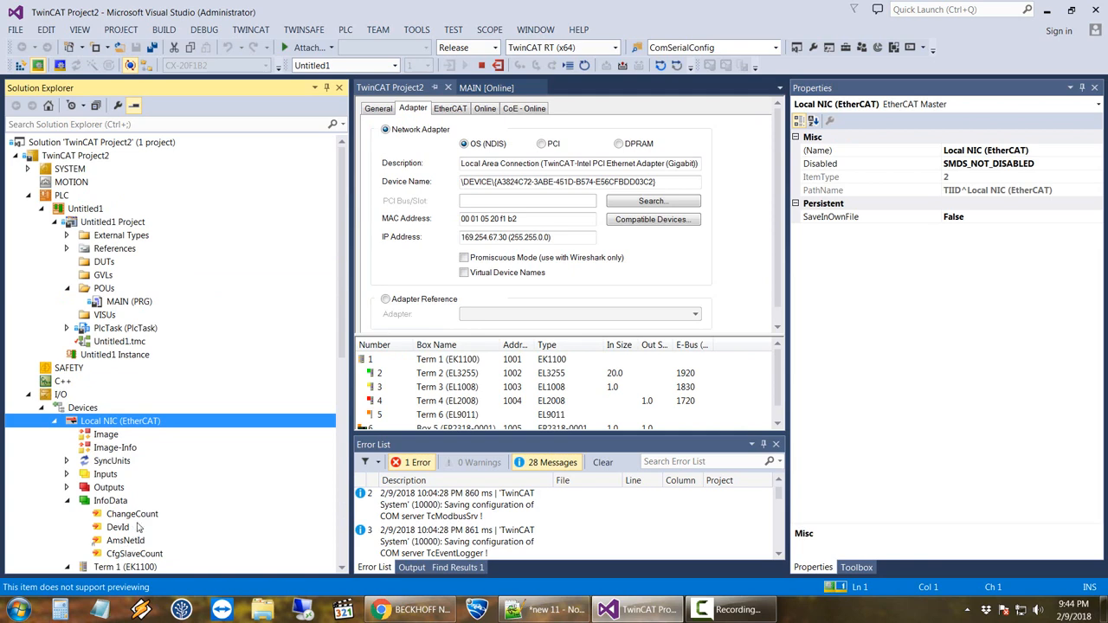
pyautogui.click(68, 512)
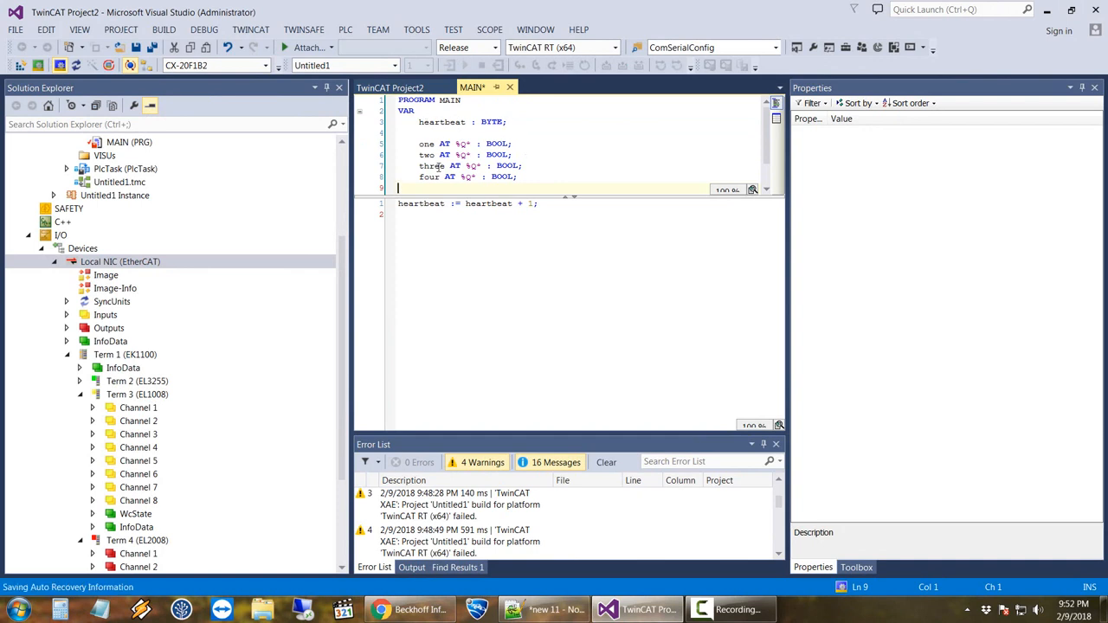
# - Head the four mapped BOOL output declarations with an // Outputs comment
pyautogui.doubleClick(426, 143)
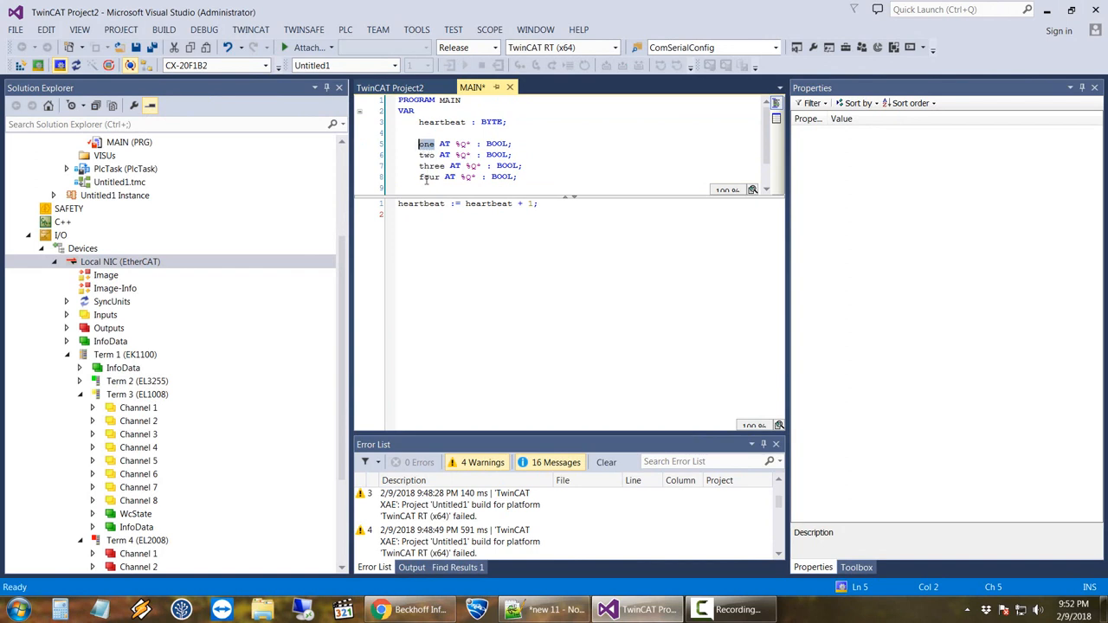
pyautogui.doubleClick(495, 143)
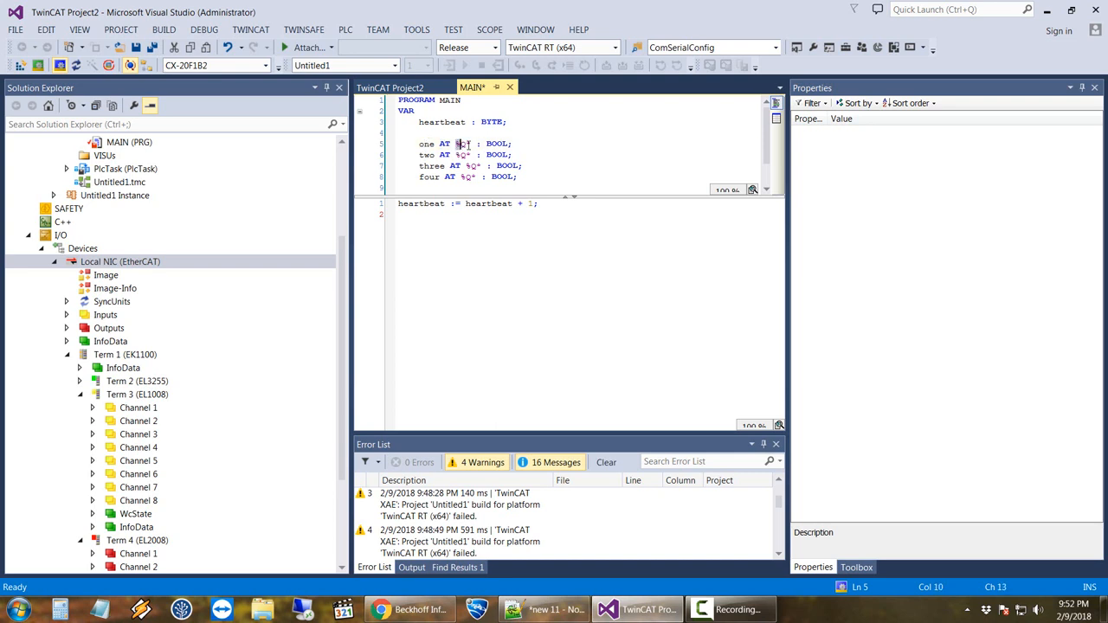
pyautogui.click(464, 144)
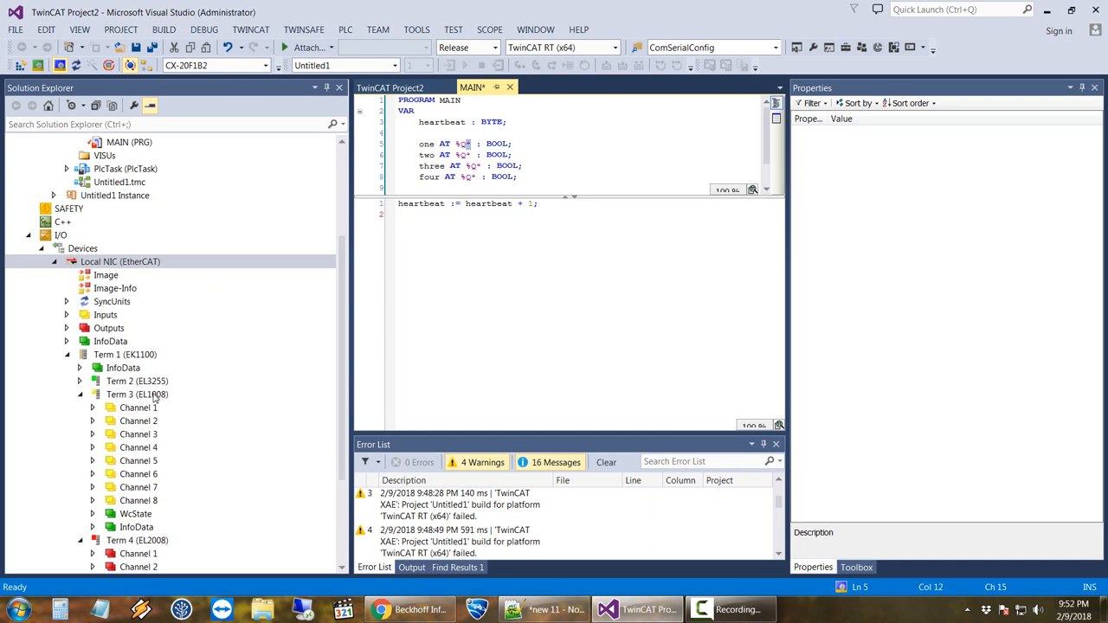
pyautogui.moveTo(159, 388)
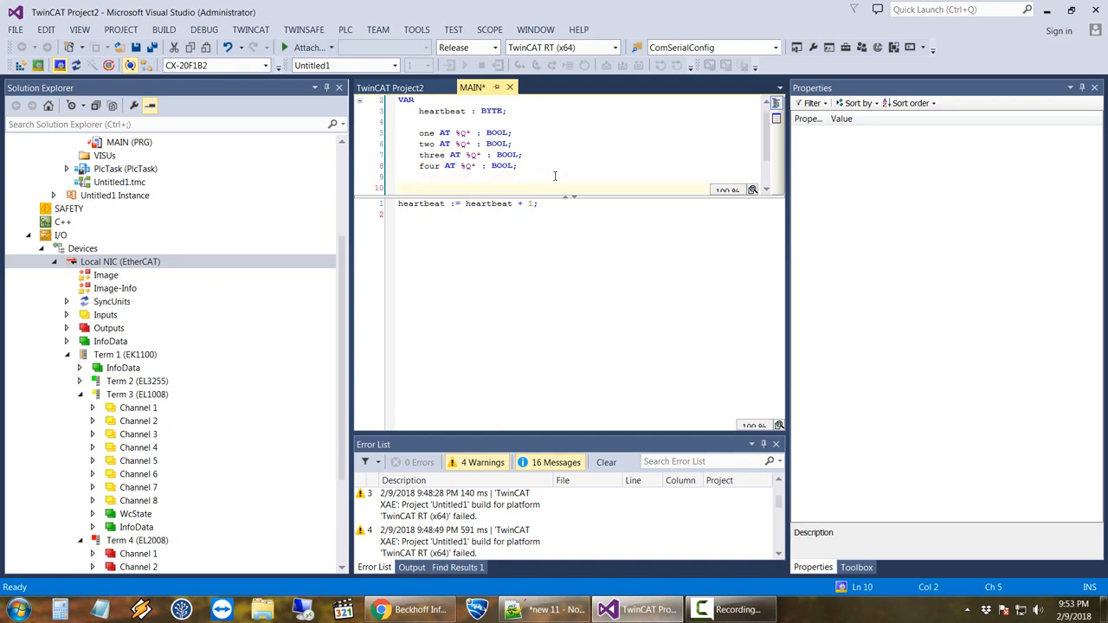
# - Declare prox AT %I* : BOOL with an // Input comment
pyautogui.write('prox A')
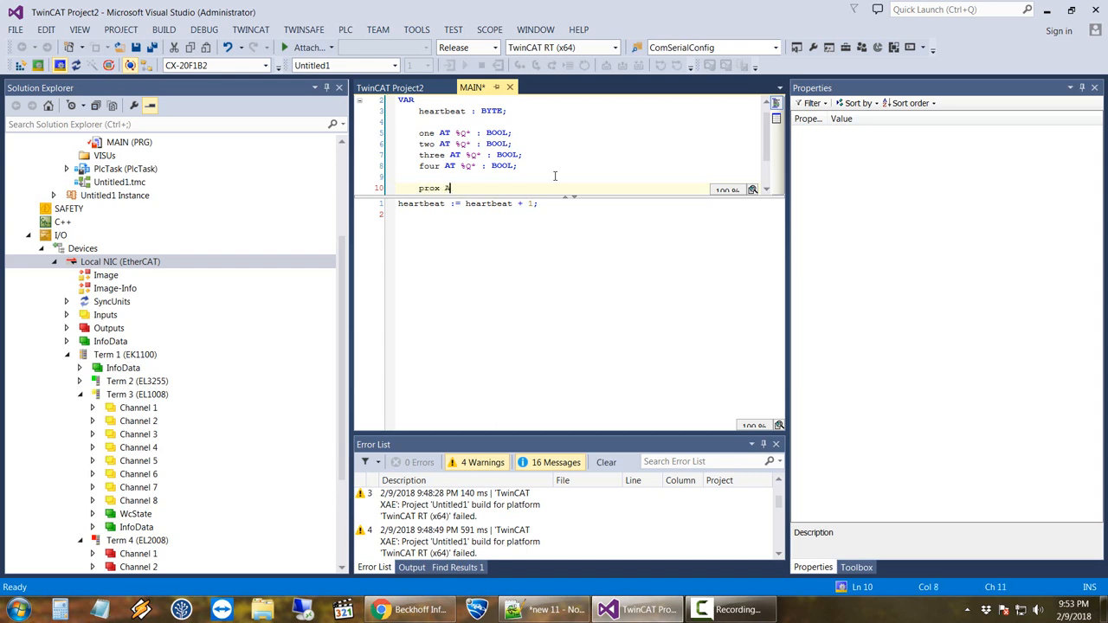
pyautogui.write('AT %I* : BOOL;')
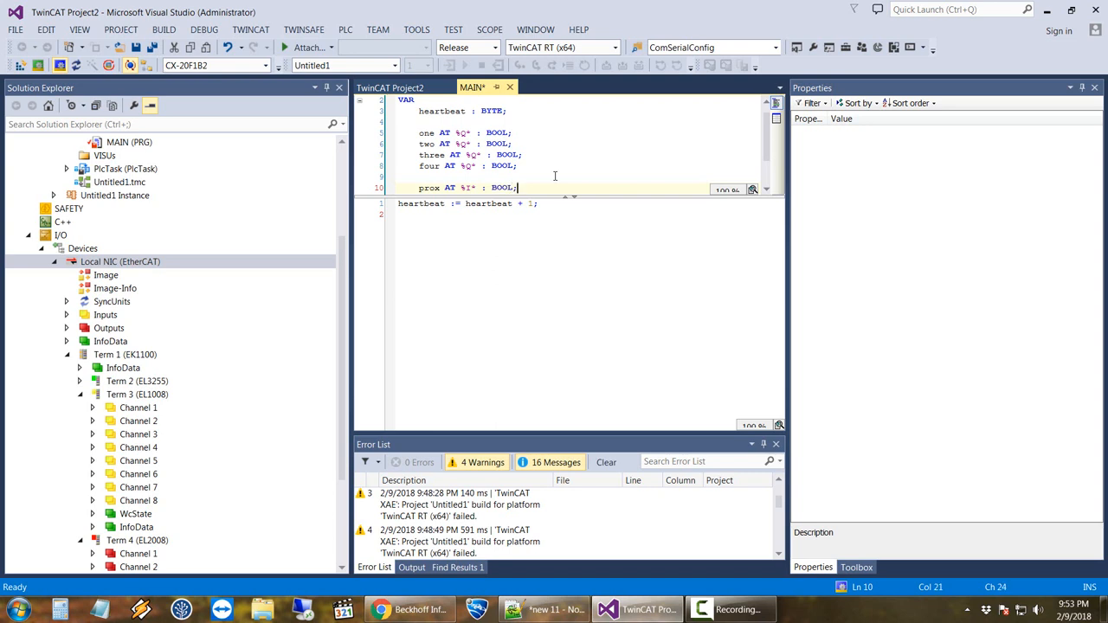
pyautogui.write('// Input')
pyautogui.write('// Outputs.')
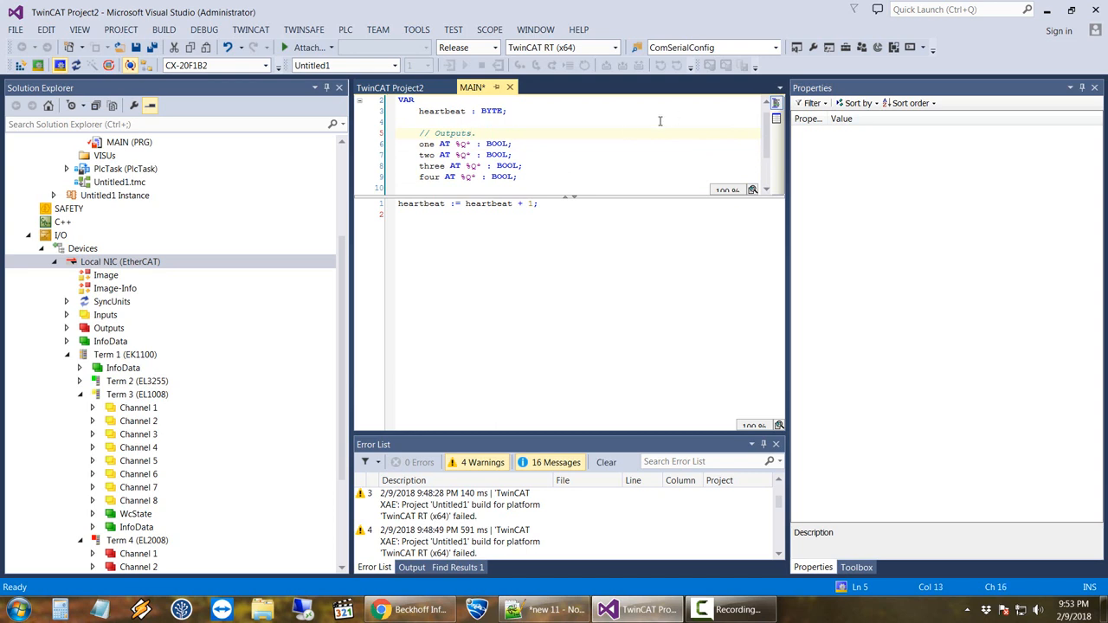
# - Assign one..four from heartbeat MOD 2, 4, 8 and 16 = 0 in MAIN's body and save
pyautogui.scroll(-3)
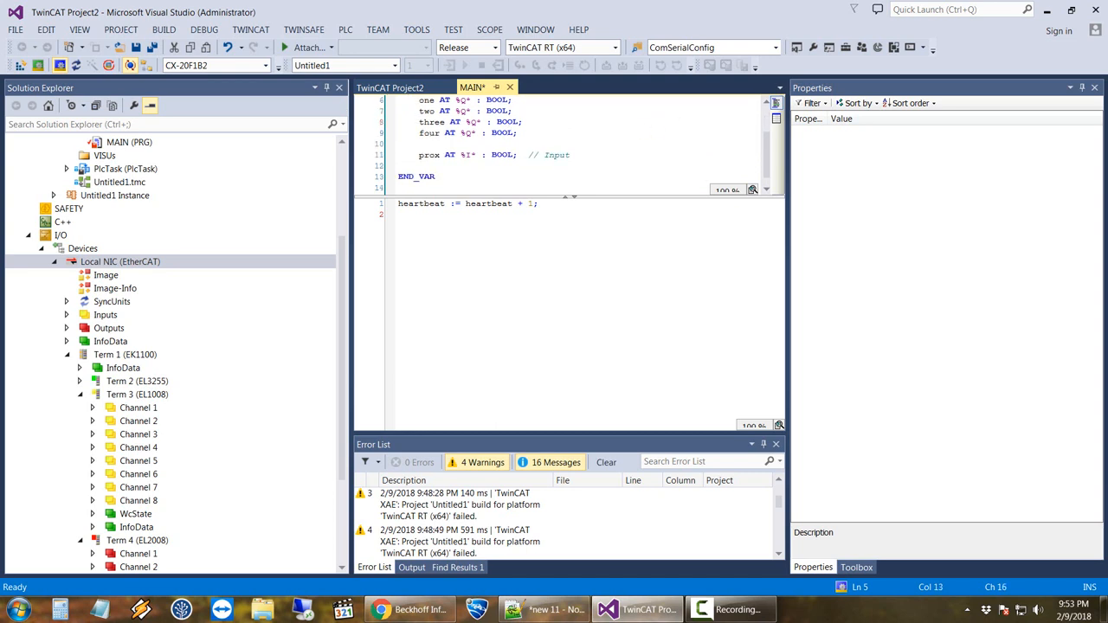
pyautogui.moveTo(761, 304)
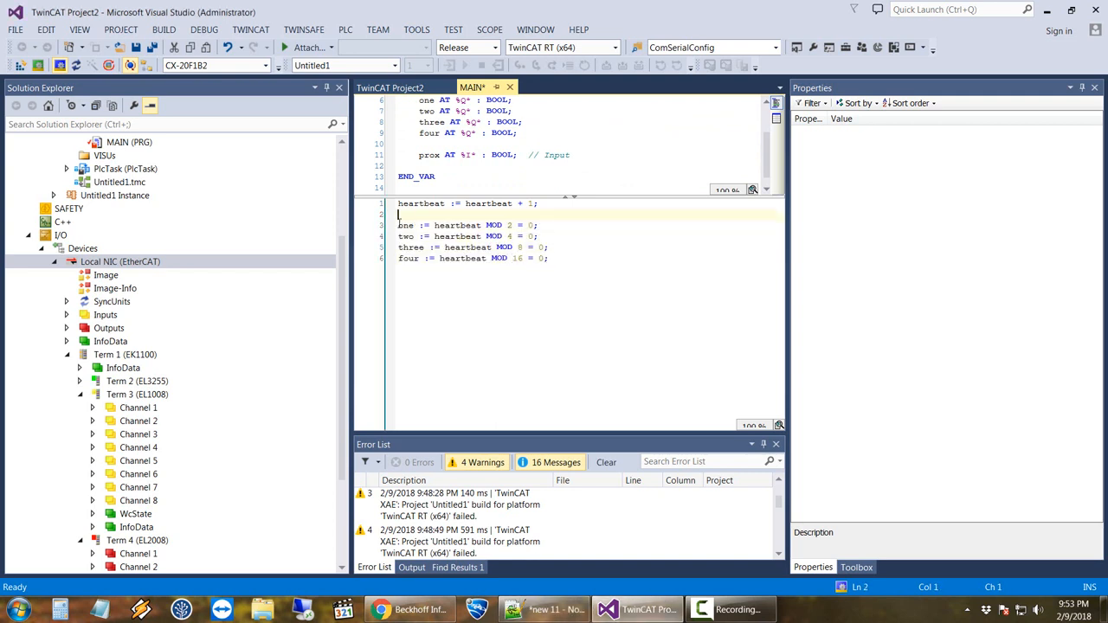
pyautogui.doubleClick(457, 225)
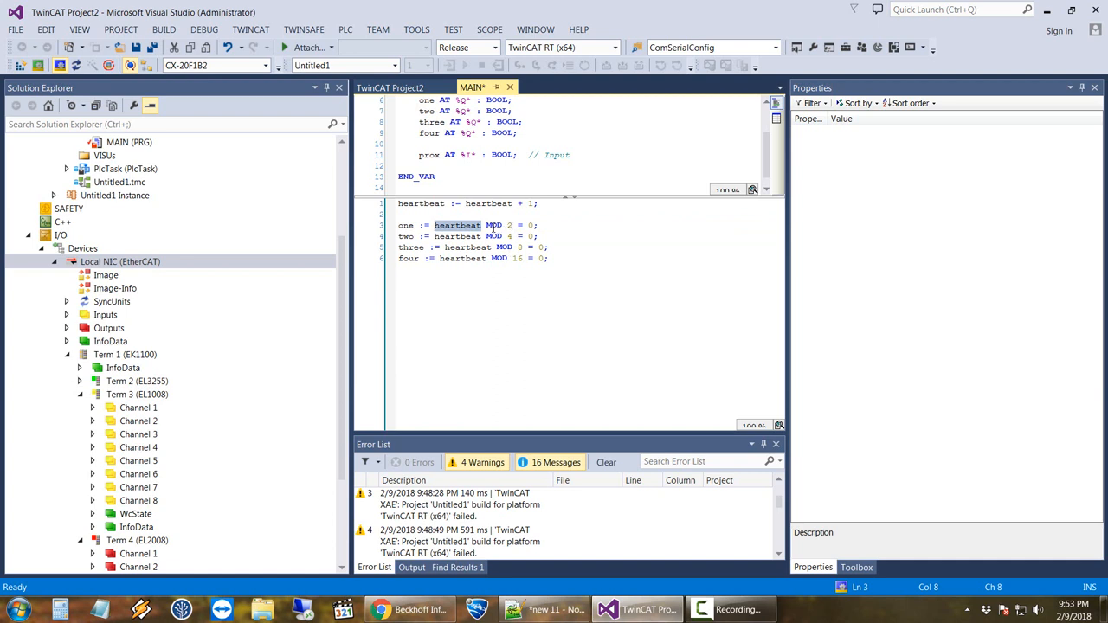
pyautogui.click(531, 225)
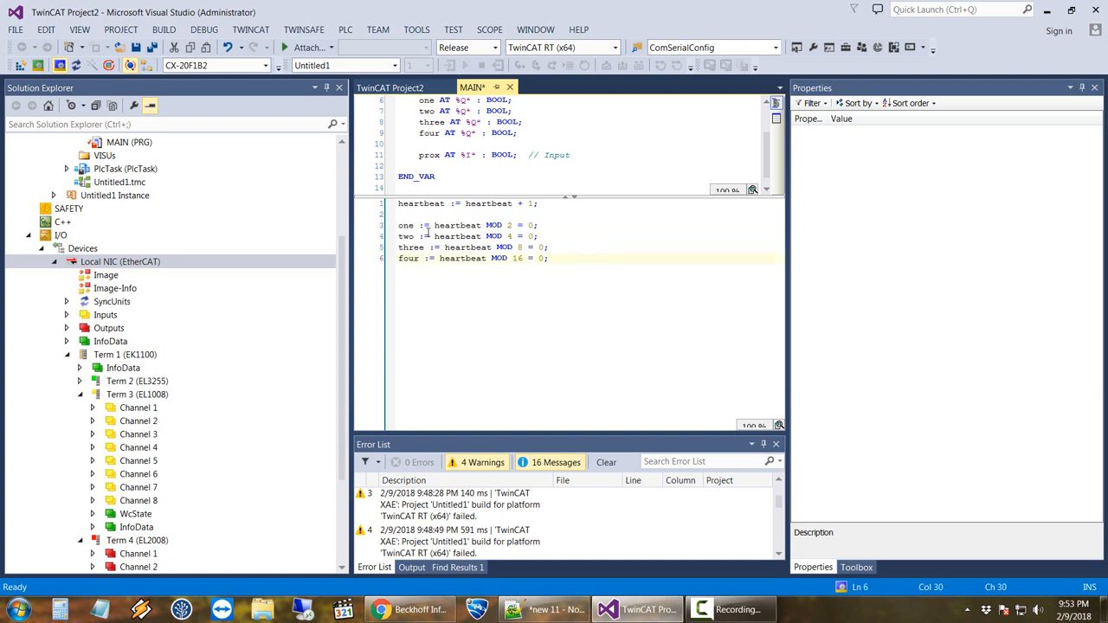
pyautogui.press('ctrl+s')
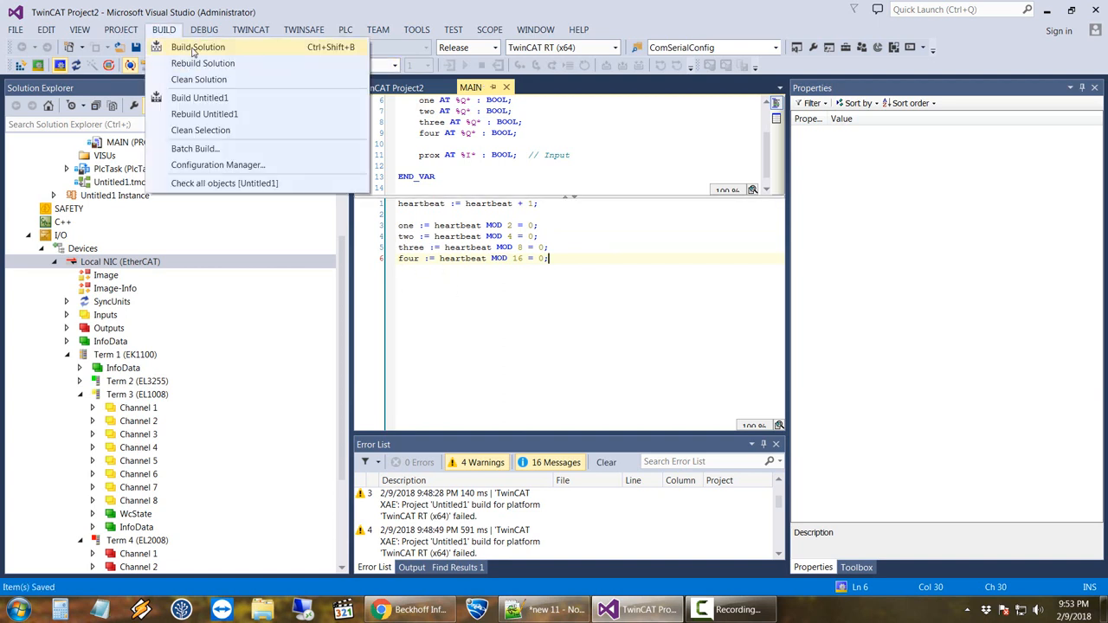
# - Attempt to activate the configuration, acknowledge the 'needs sync master' warning, and expand EL2008 Channel 1
pyautogui.click(198, 47)
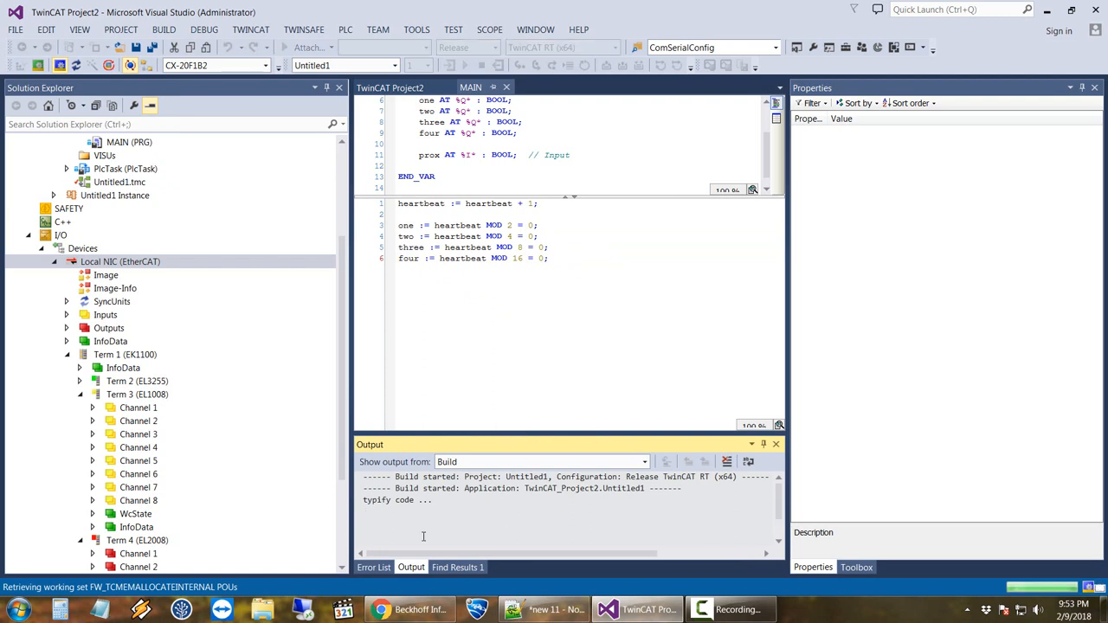
pyautogui.click(374, 567)
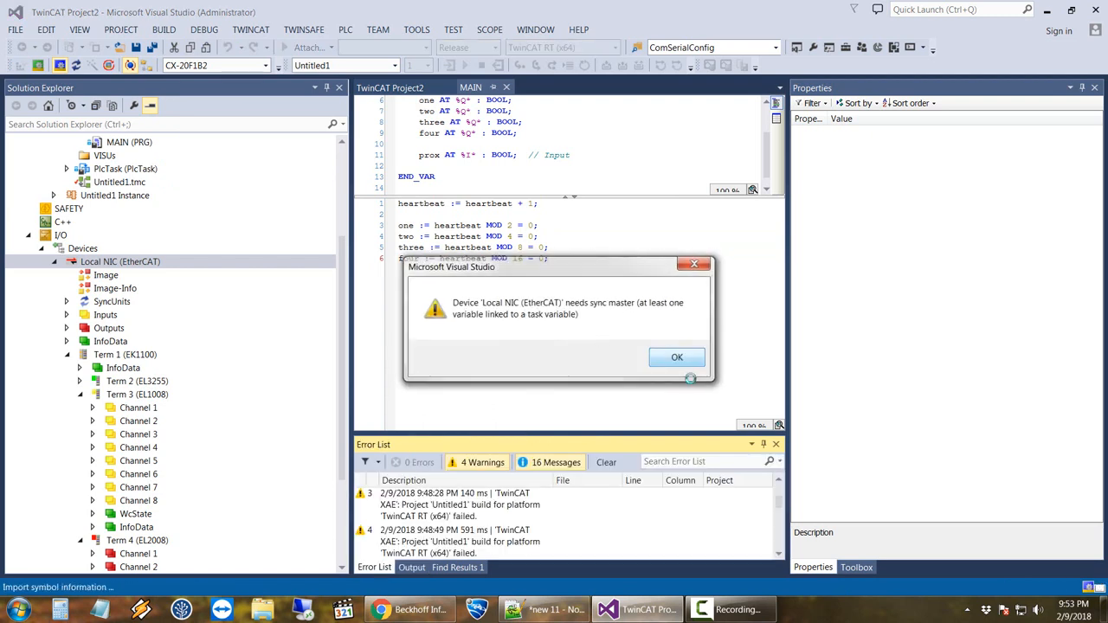
pyautogui.click(677, 357)
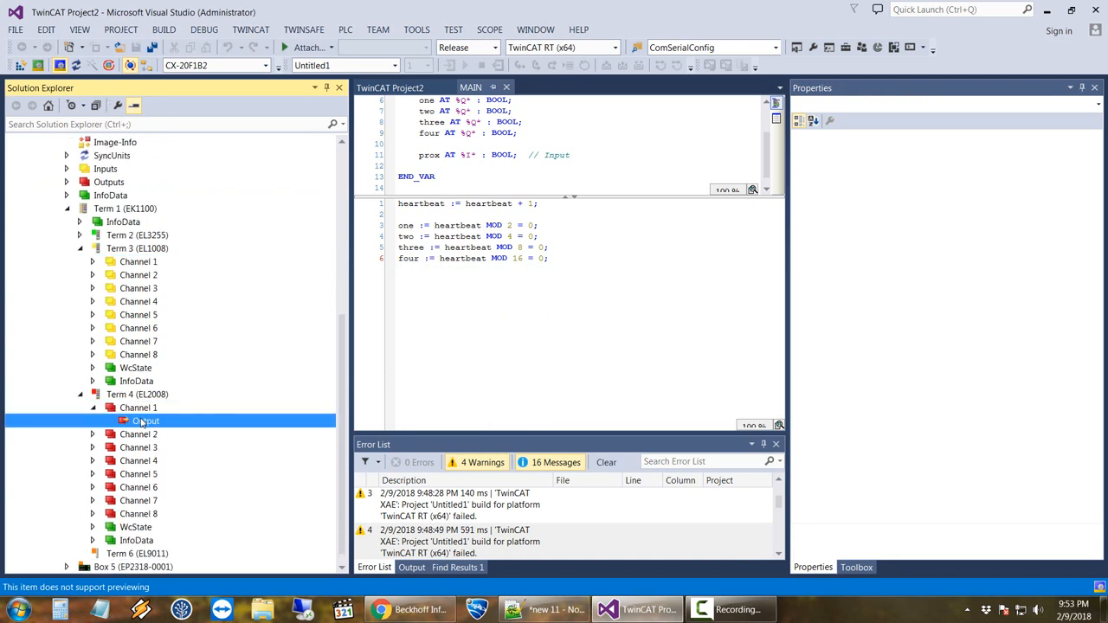
# - Link EL2008 Channel 1–4 outputs to MAIN.one..four via Change Link, confirming four on Channel 4
pyautogui.rightClick(146, 421)
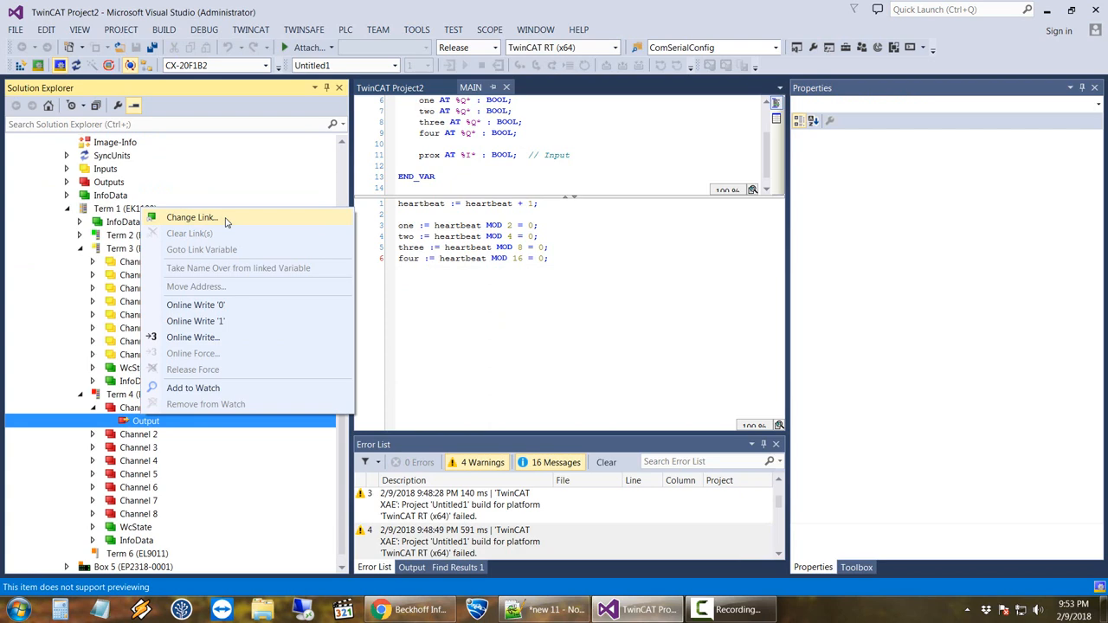
pyautogui.click(191, 218)
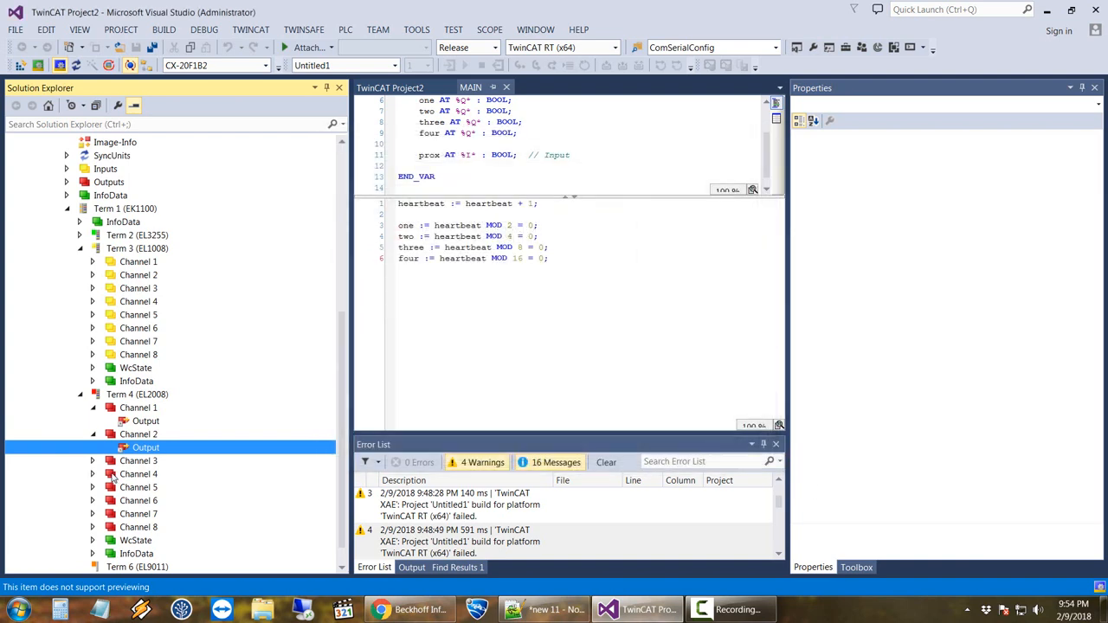
pyautogui.click(146, 474)
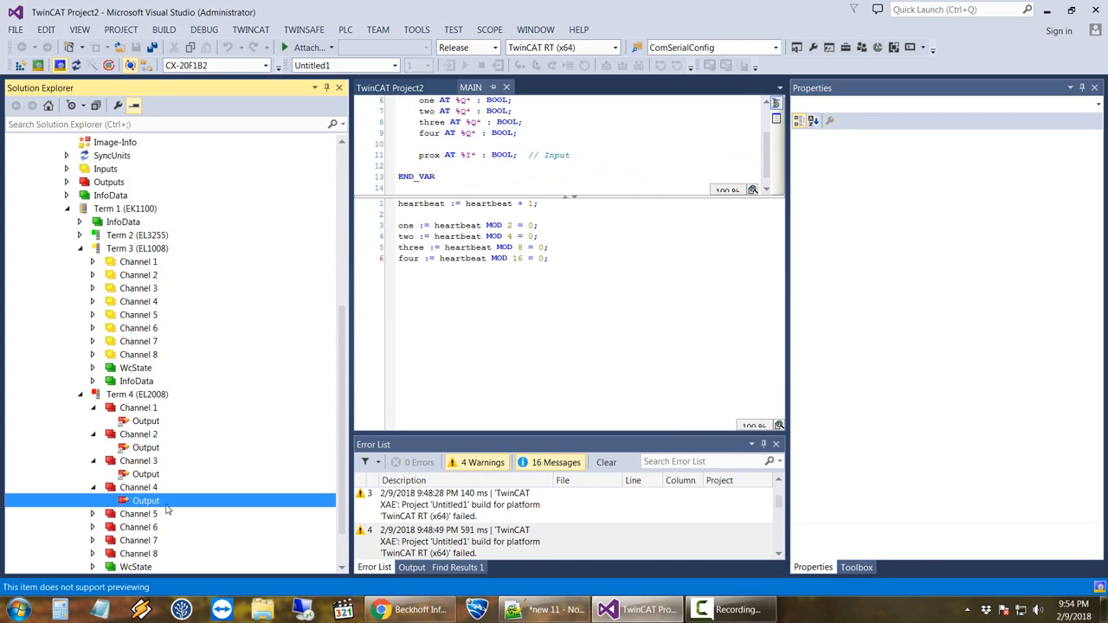
pyautogui.doubleClick(145, 500)
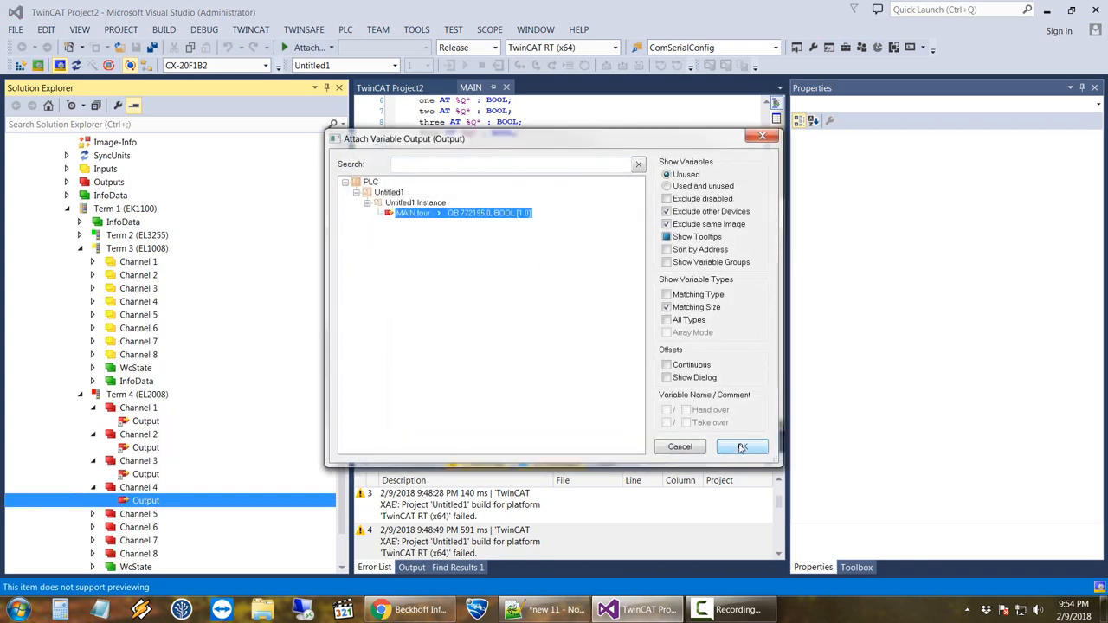
pyautogui.click(741, 446)
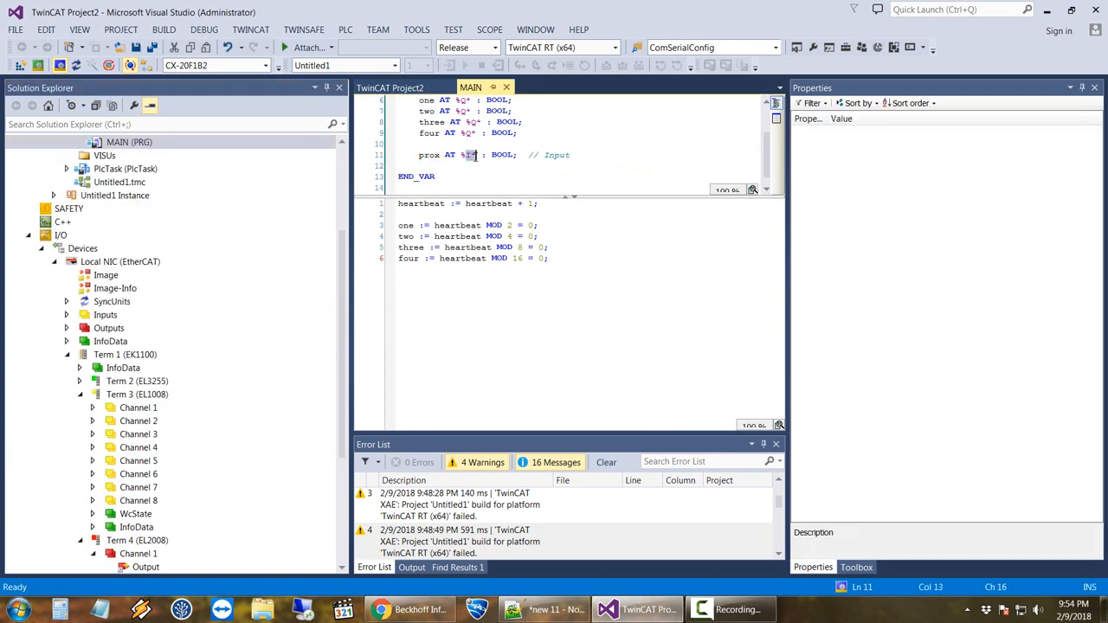
pyautogui.moveTo(519, 173)
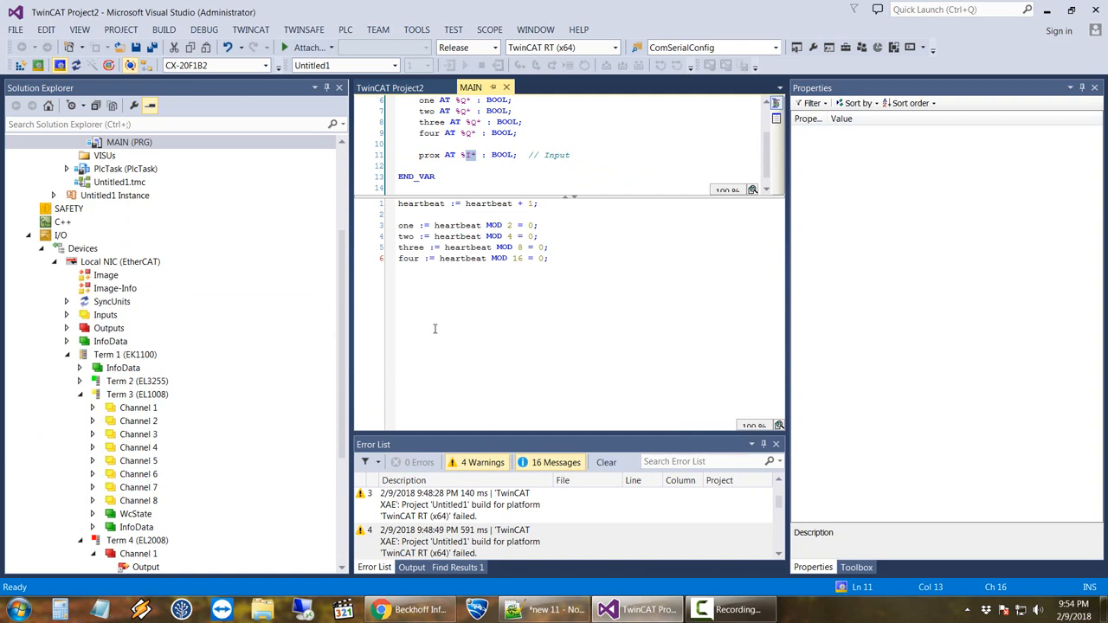
pyautogui.moveTo(173, 412)
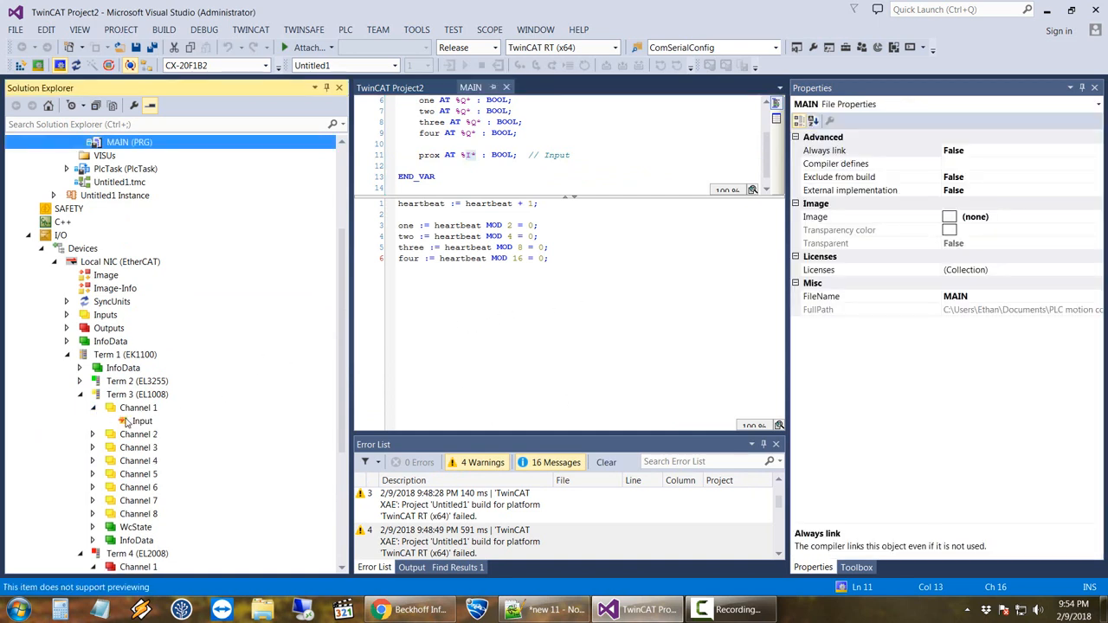
# - Attach MAIN.prox to EL1008 Channel 5's input via Attach Variable Input
pyautogui.click(140, 420)
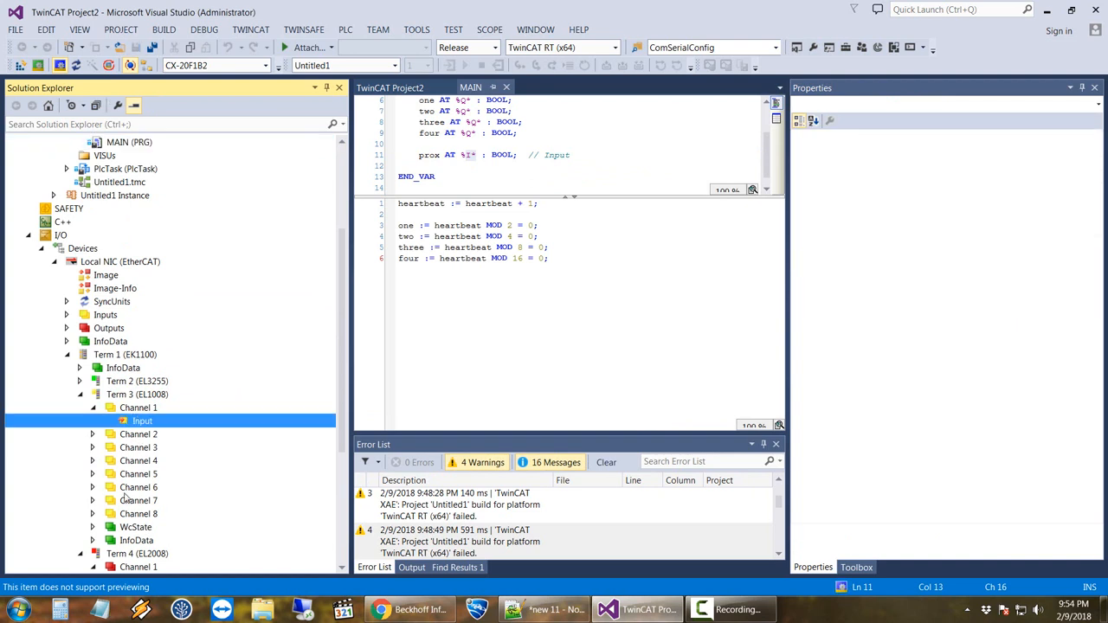
pyautogui.click(141, 486)
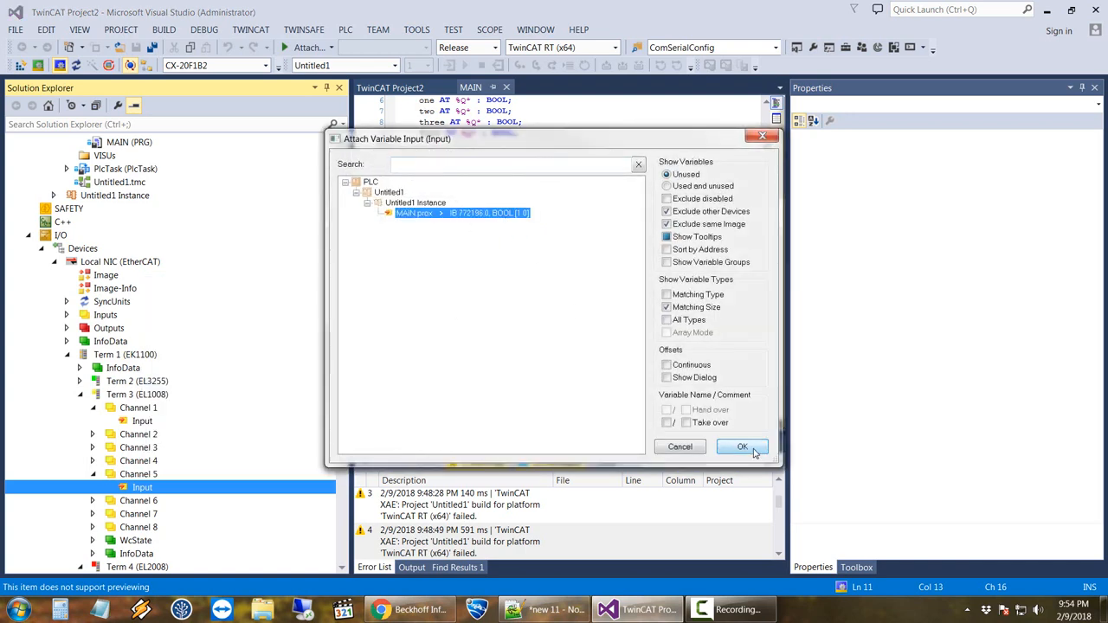
pyautogui.click(741, 446)
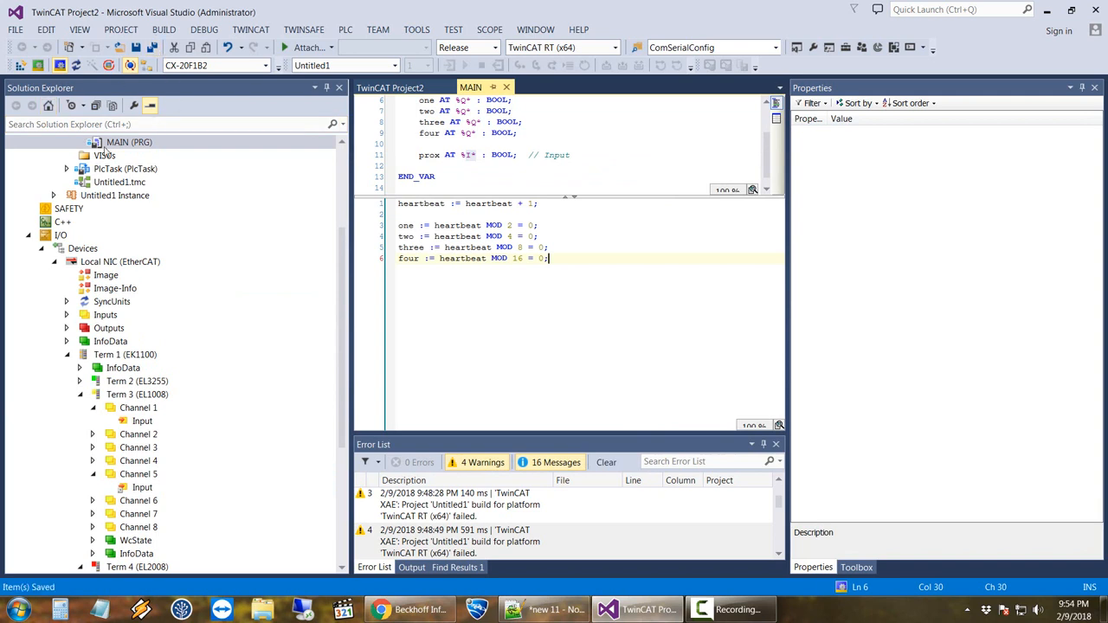
pyautogui.moveTo(62, 149)
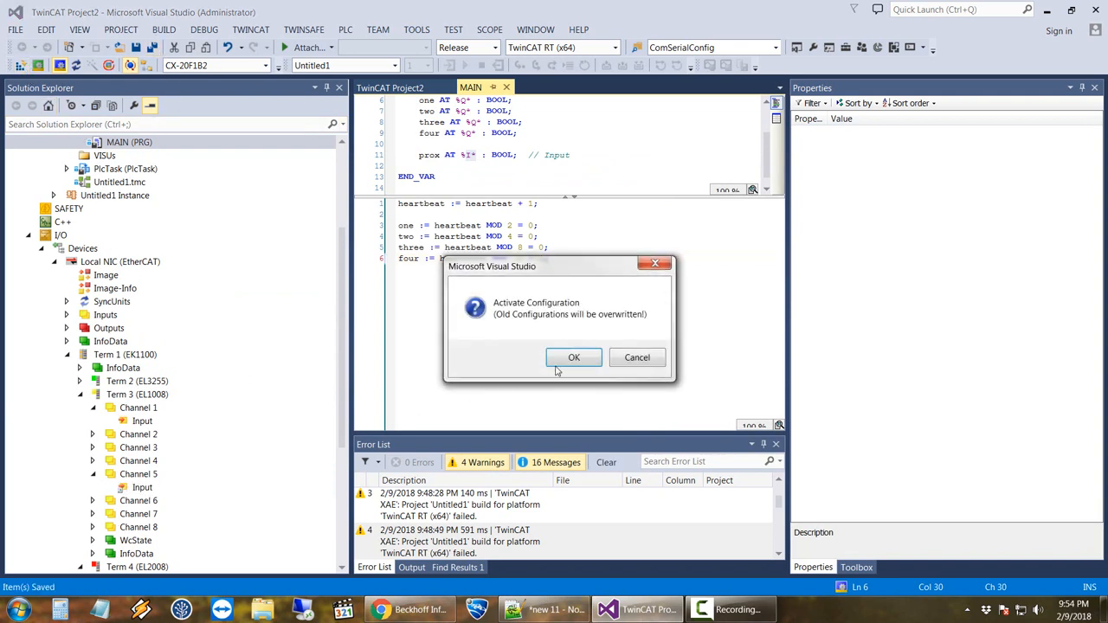
# - Confirm Activate Configuration so MAIN runs online with a live heartbeat and outputs FALSE
pyautogui.click(573, 356)
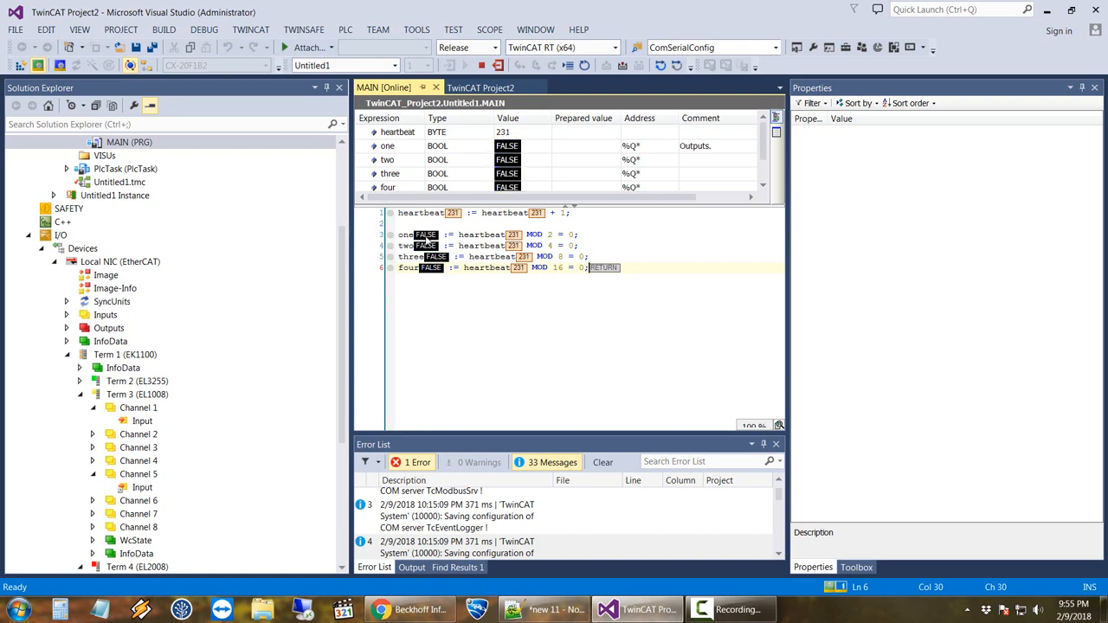
# - Check the EL2008 Channel 1–3 outputs' online values reading 0, then return to MAIN offline
pyautogui.click(139, 208)
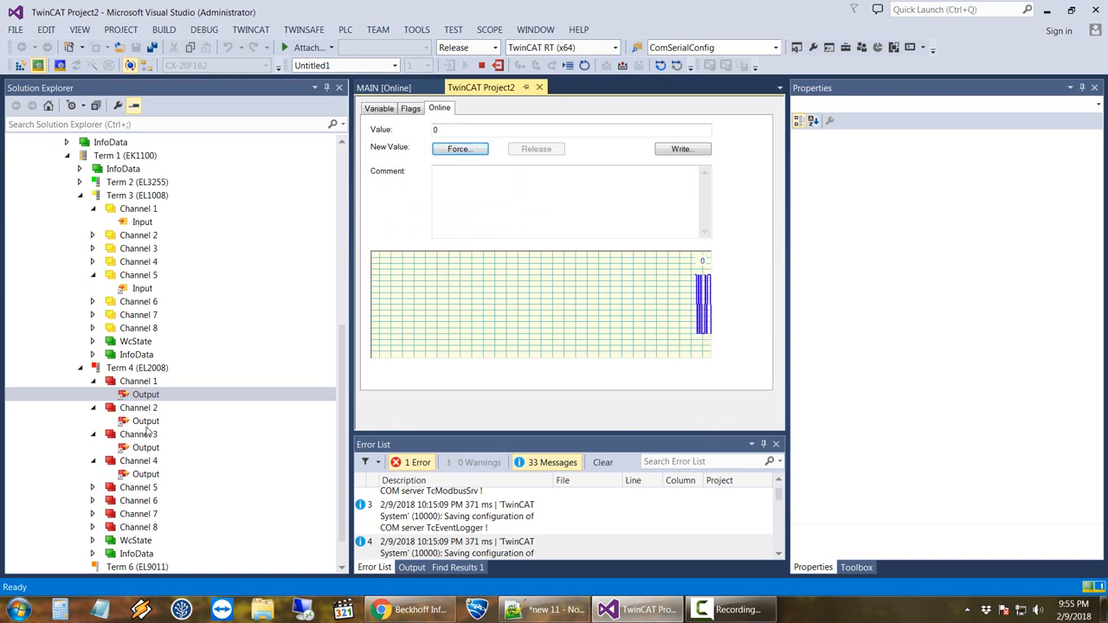
pyautogui.click(145, 420)
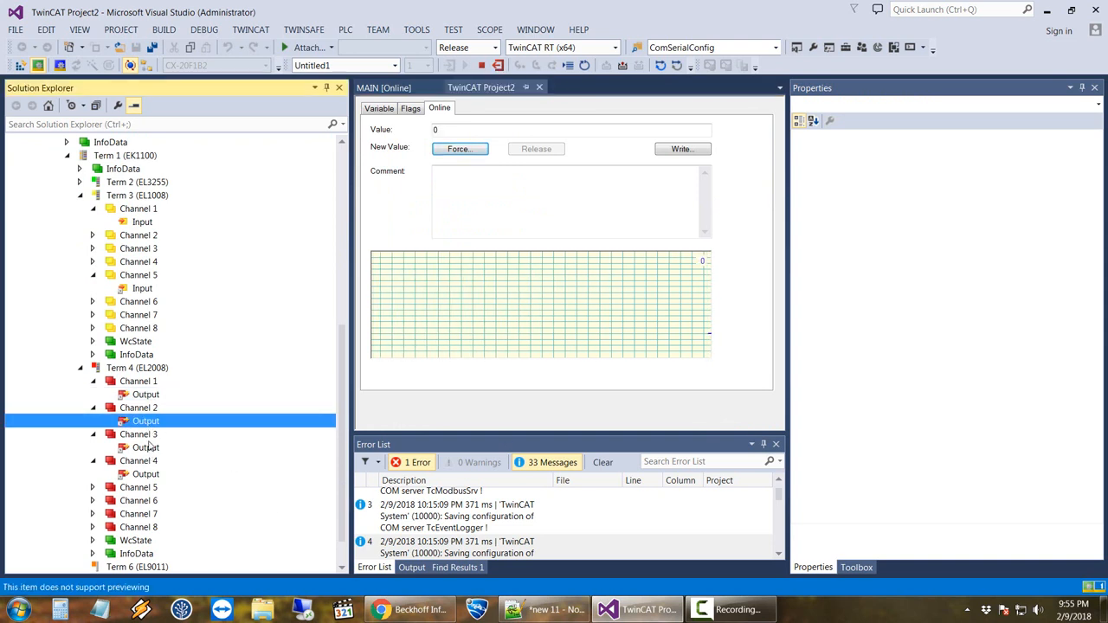
pyautogui.click(146, 447)
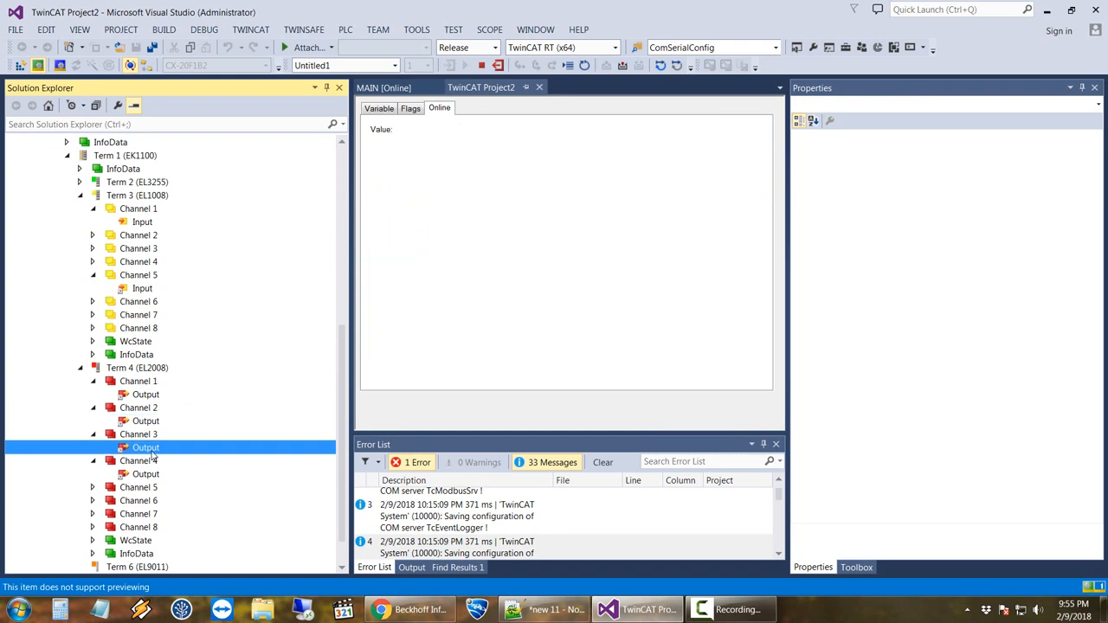
pyautogui.click(138, 488)
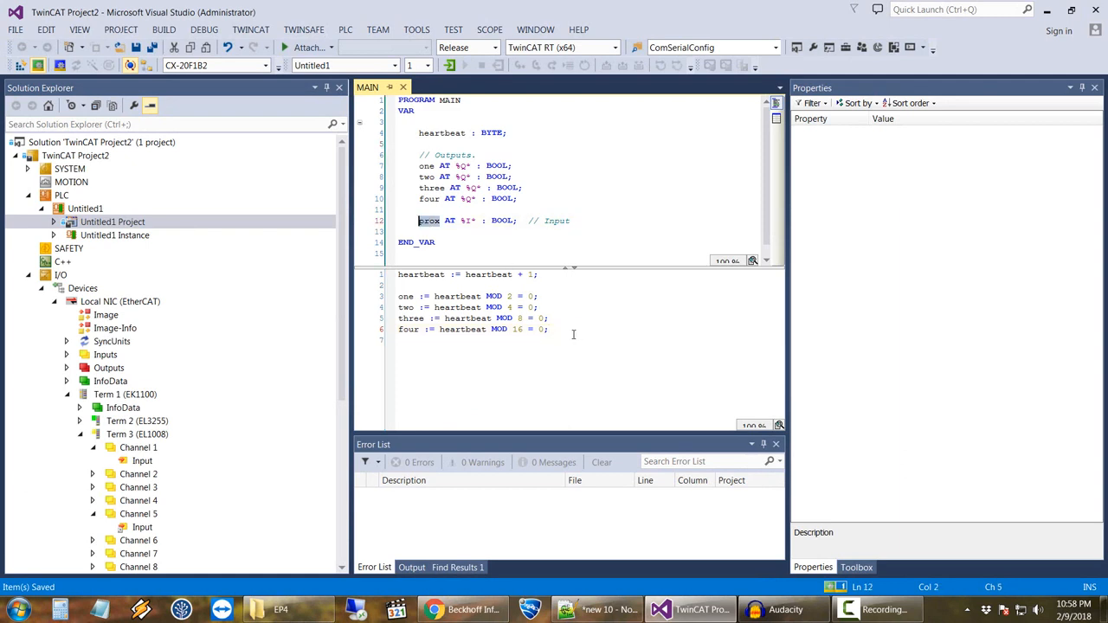
# - Wrap the MOD assignments in IF prox = TRUE THEN, with ELSE setting one..four := FALSE
pyautogui.click(545, 329)
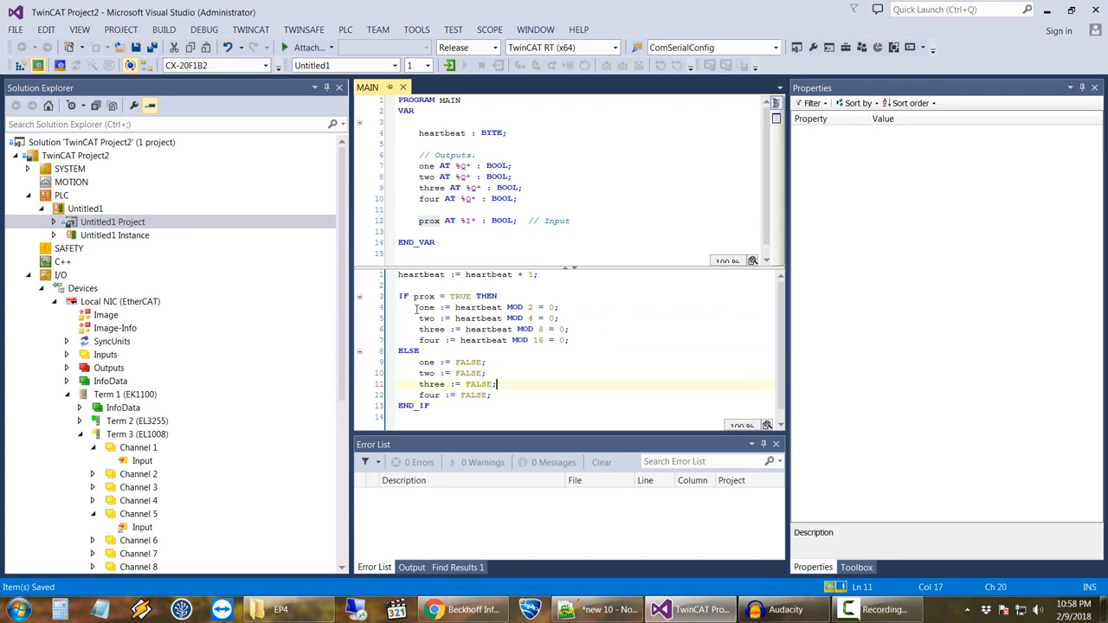
pyautogui.moveTo(419, 308); pyautogui.dragTo(568, 339)
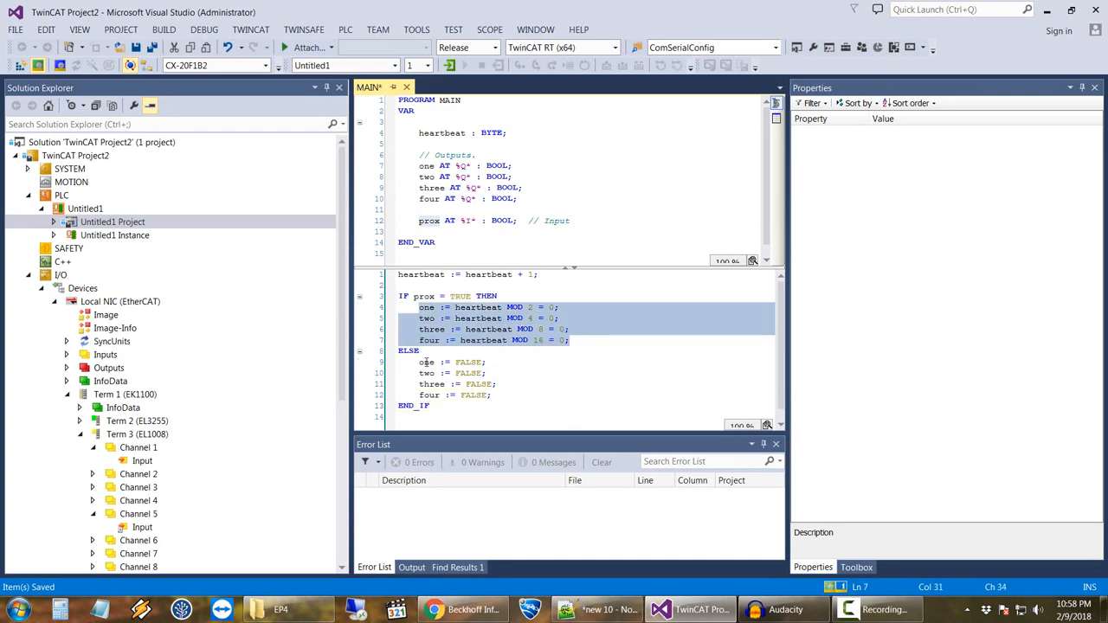
pyautogui.click(561, 395)
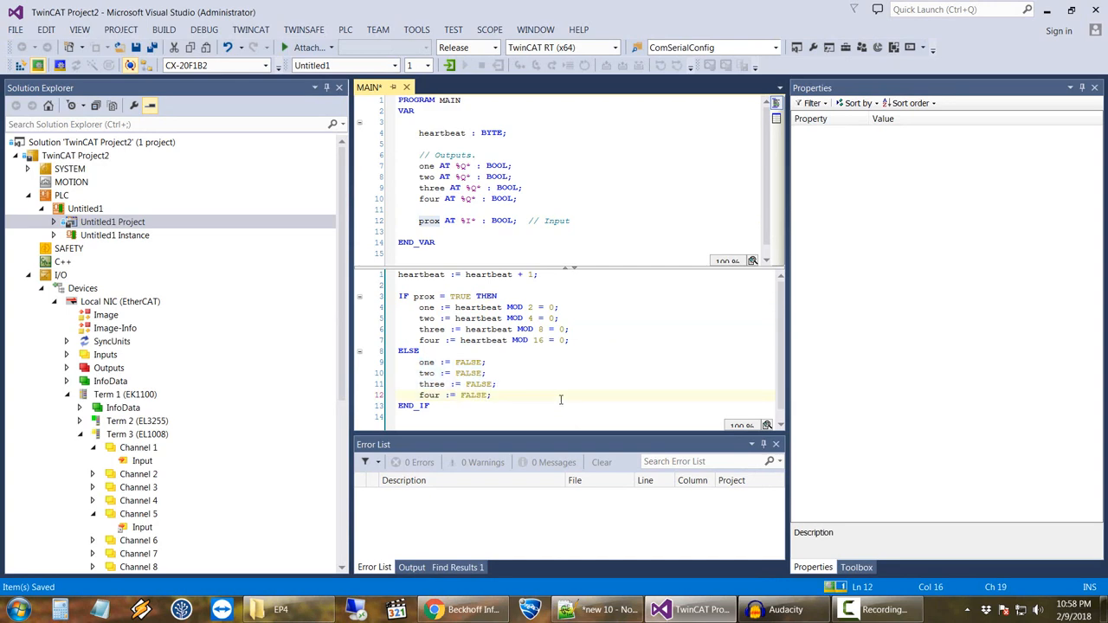